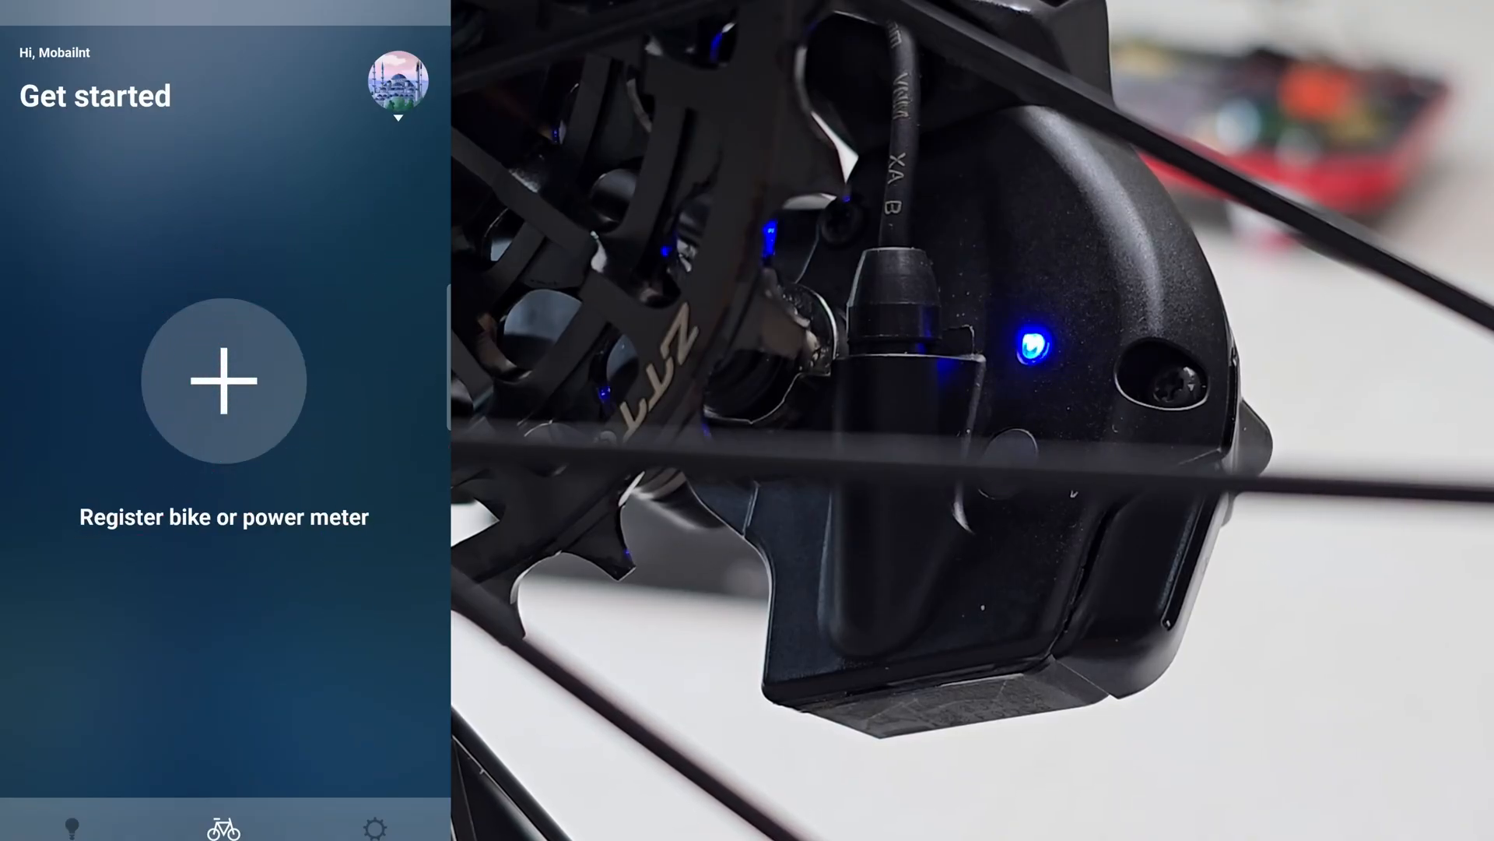
Register the found RDR8150 rear derailleur and keep the default passkey via Later.
{"action": "left_click", "coordinate": [224, 381]}
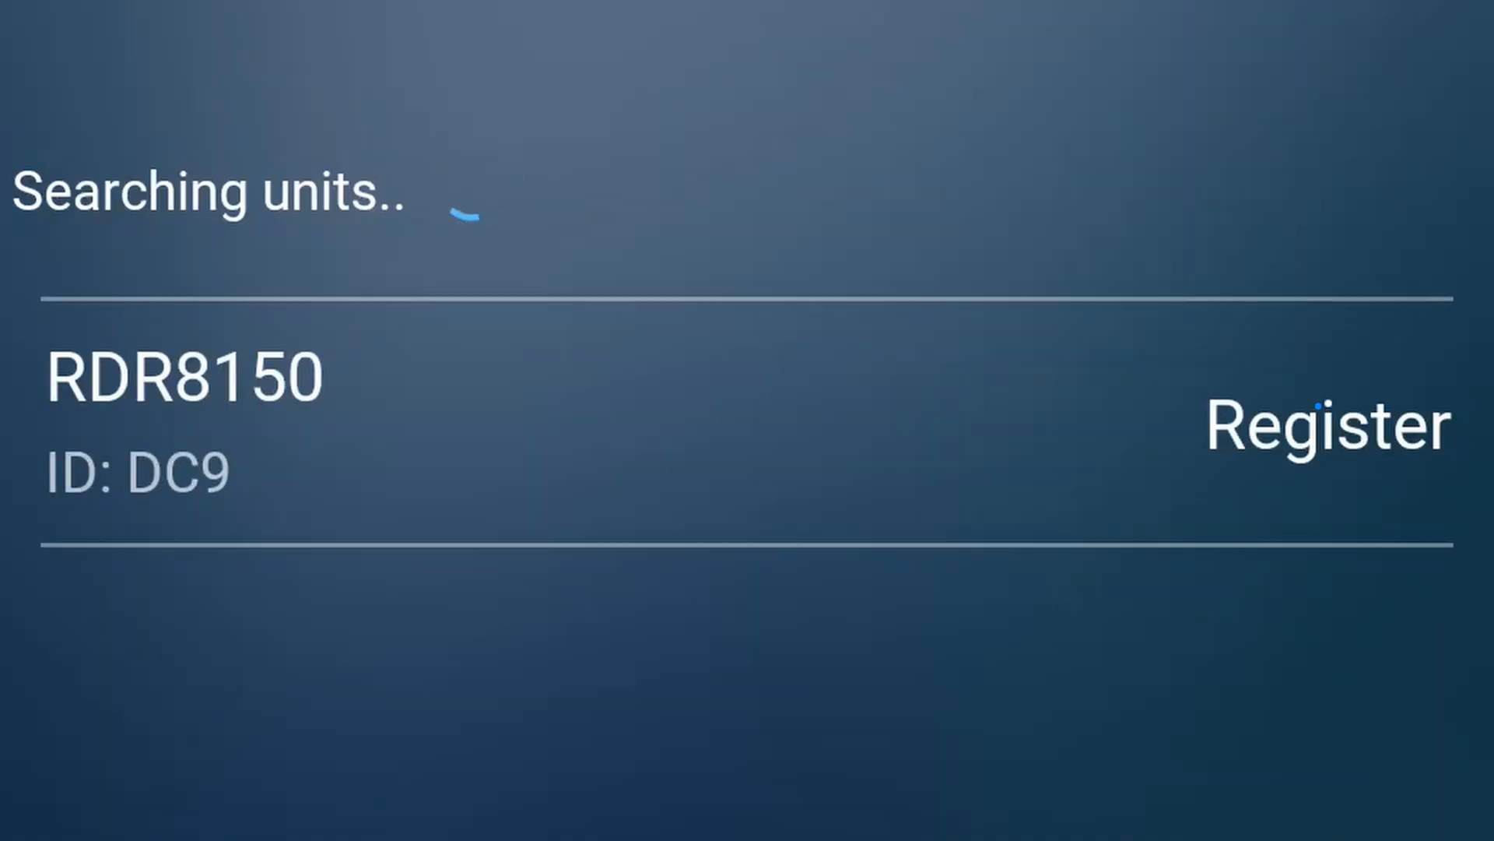
{"action": "left_click", "coordinate": [1324, 425]}
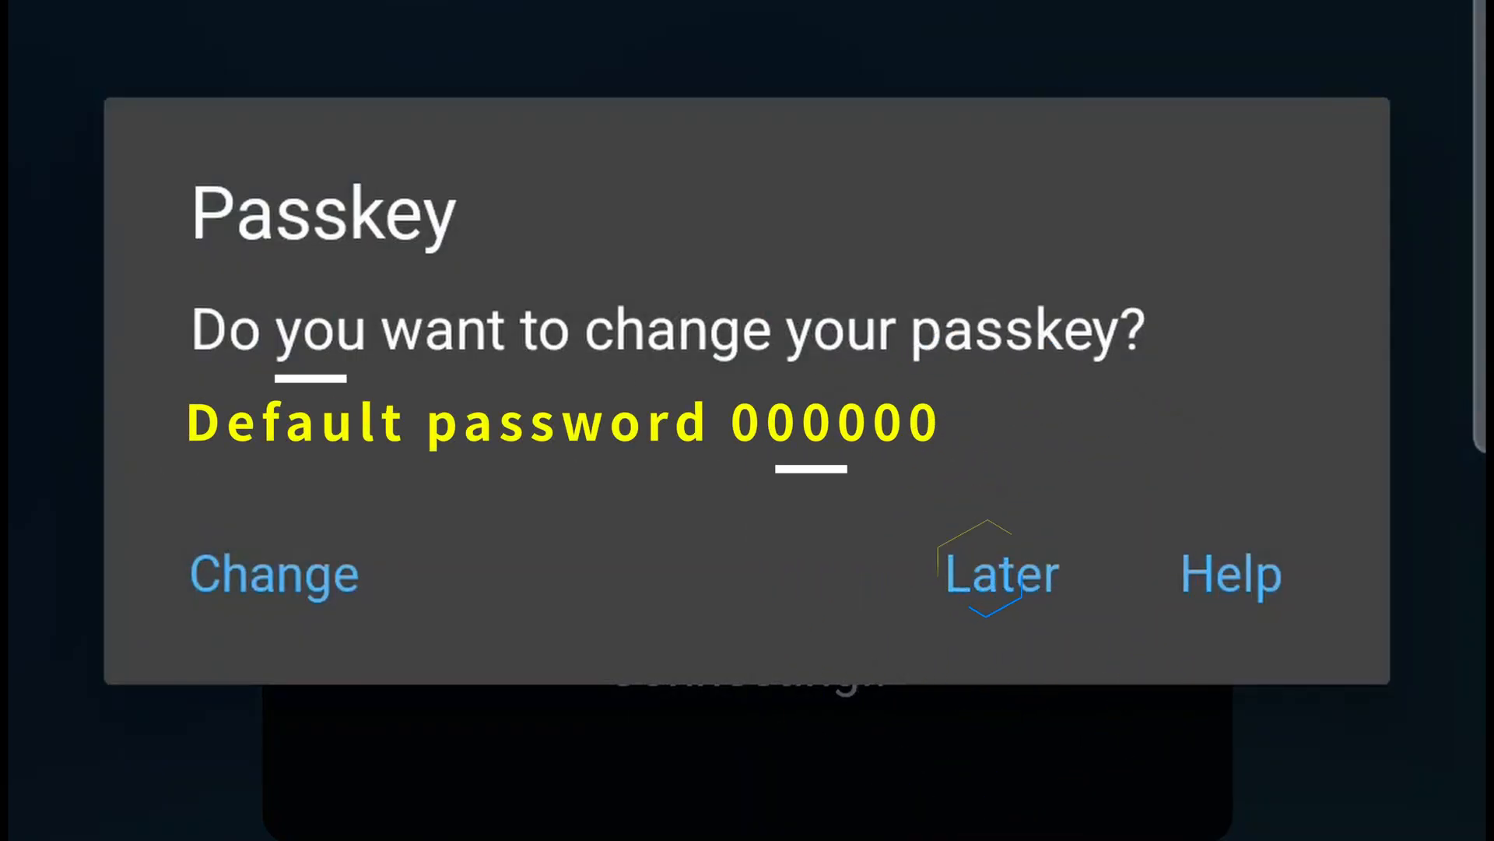
{"action": "left_click", "coordinate": [1000, 574]}
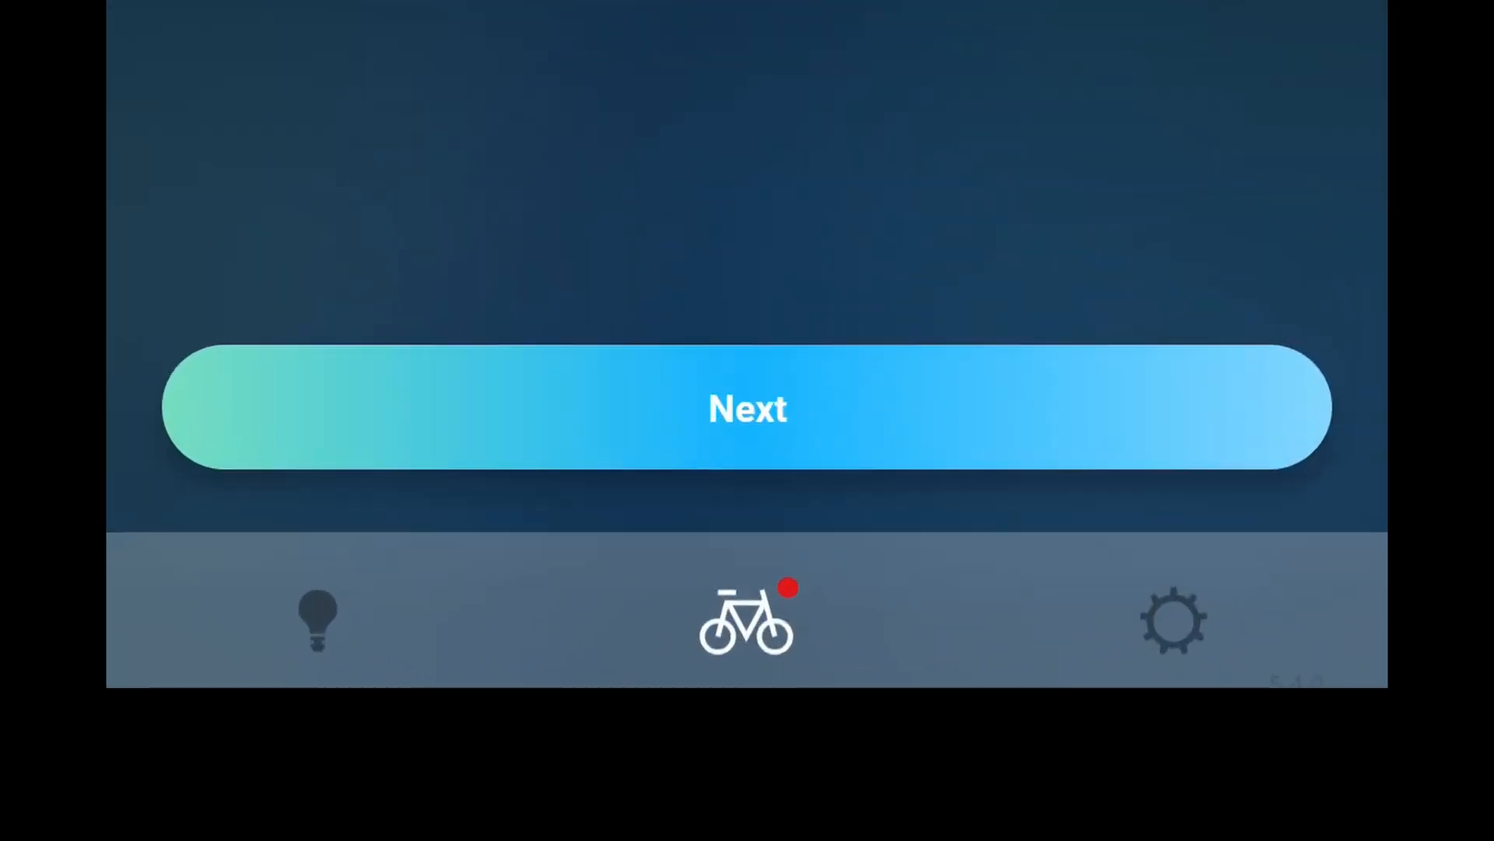
Pair both ST-R8170 shifters as switches and complete pairing to reach bike registration.
{"action": "left_click", "coordinate": [747, 408]}
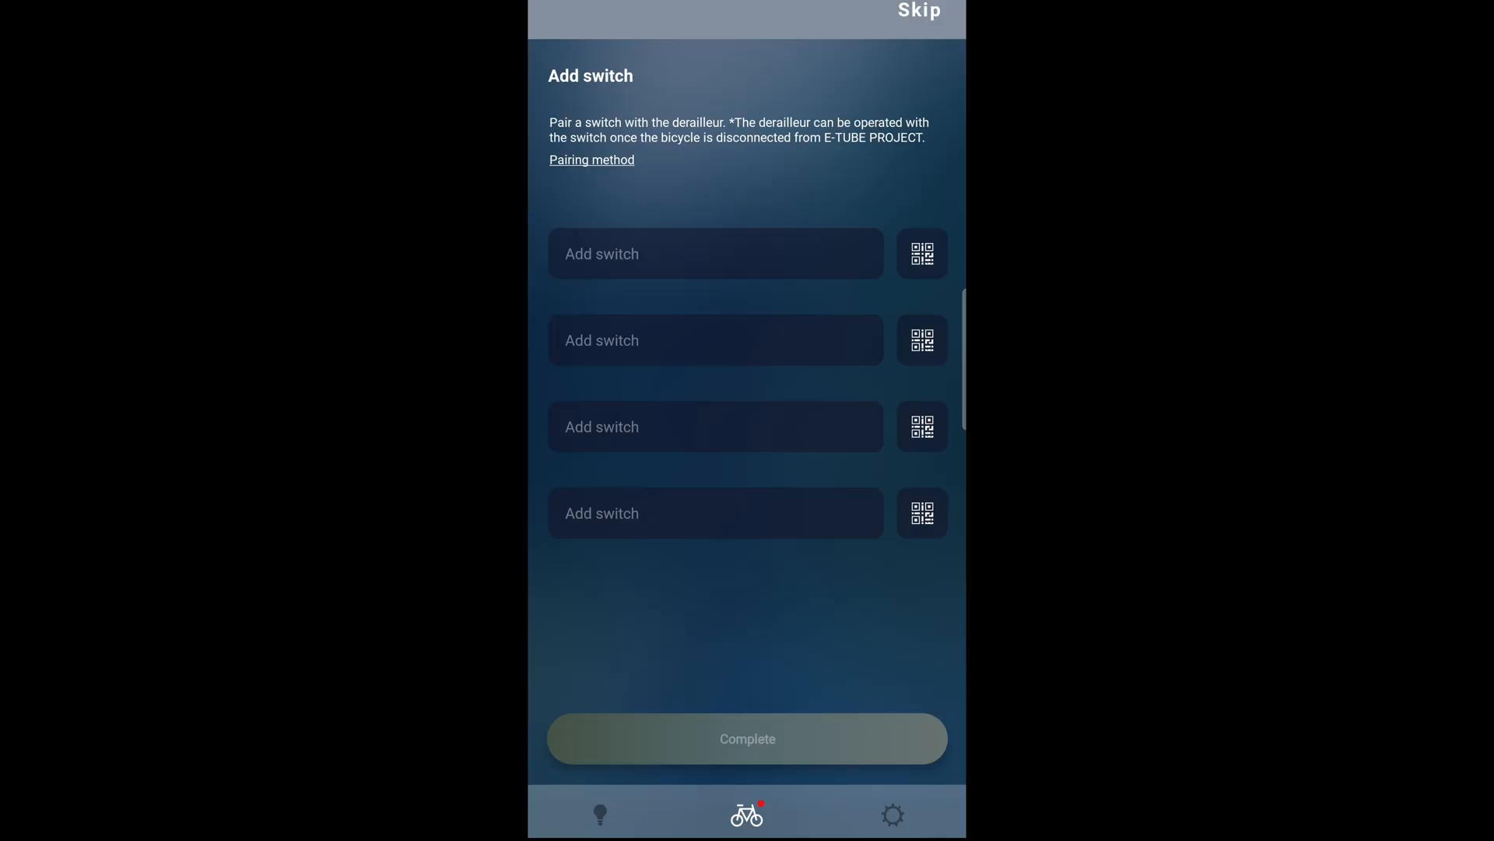
{"action": "left_click", "coordinate": [920, 253]}
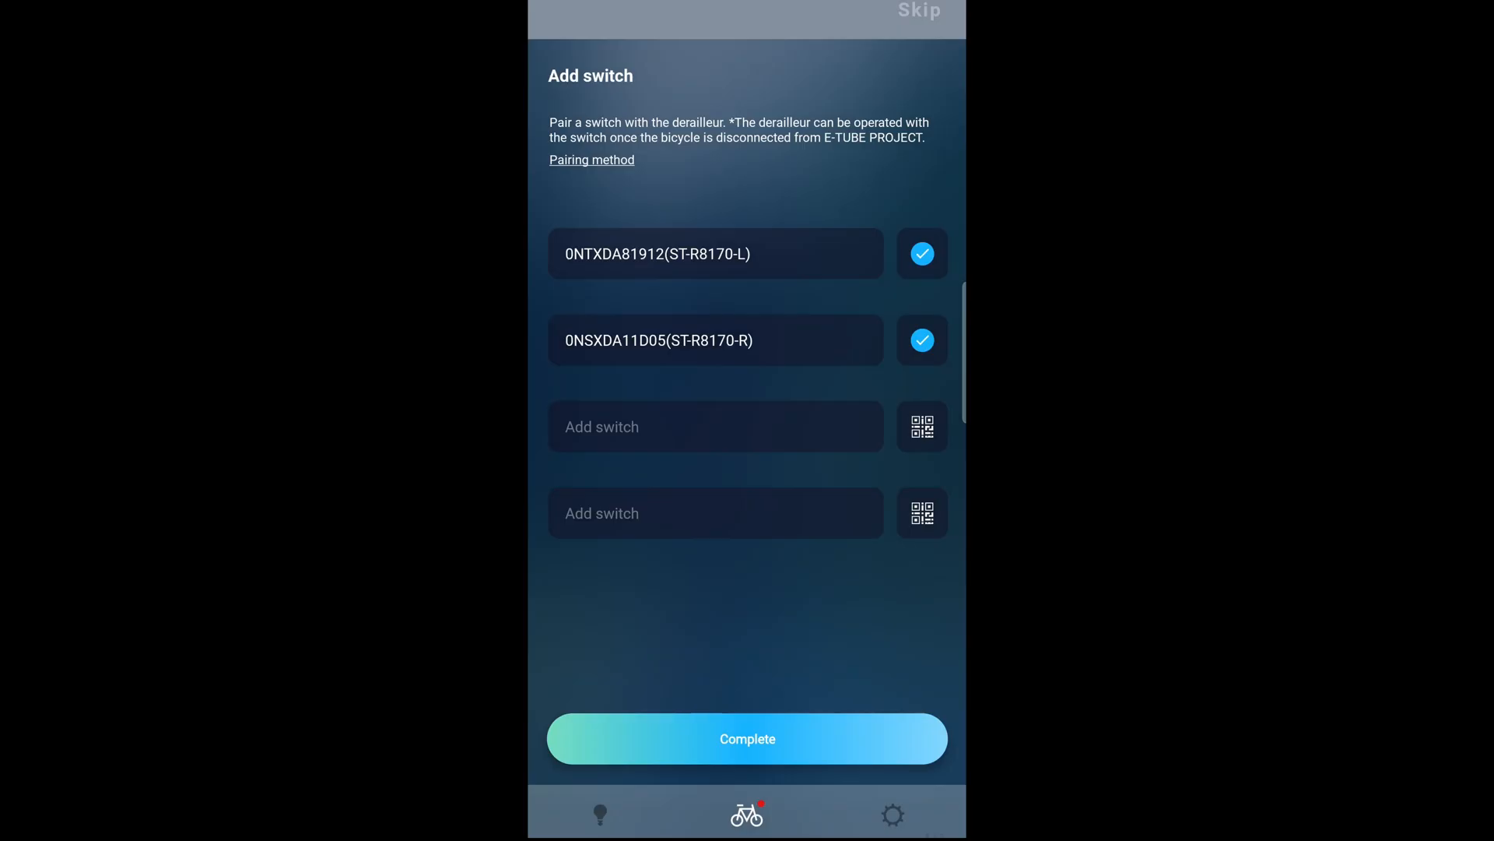
{"action": "left_click", "coordinate": [747, 738]}
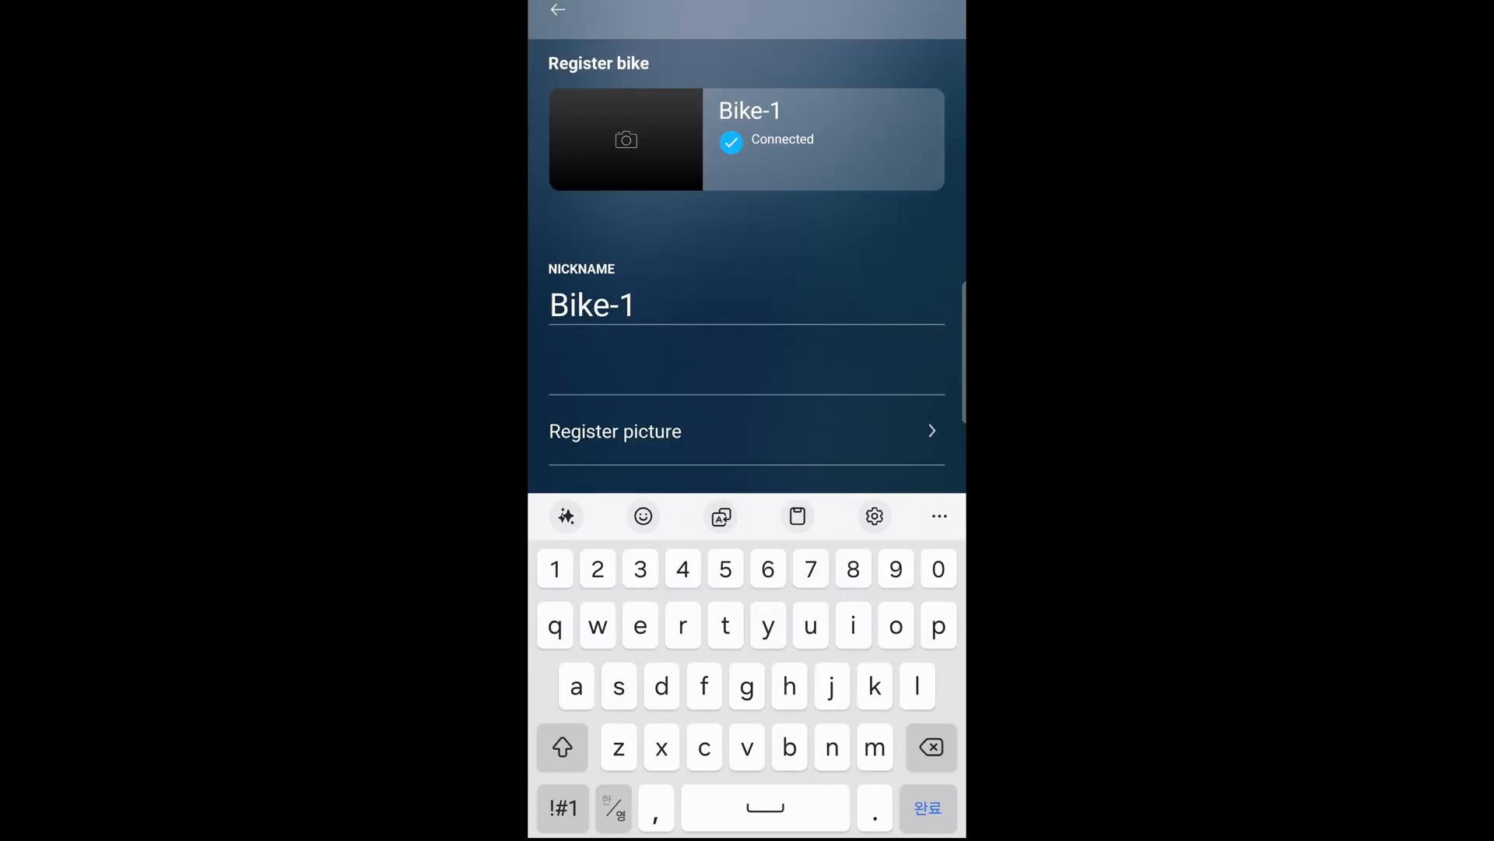
Add a bike photo, register Bike-1 as a new bike and answer the save-passkey prompt.
{"action": "left_click", "coordinate": [925, 808]}
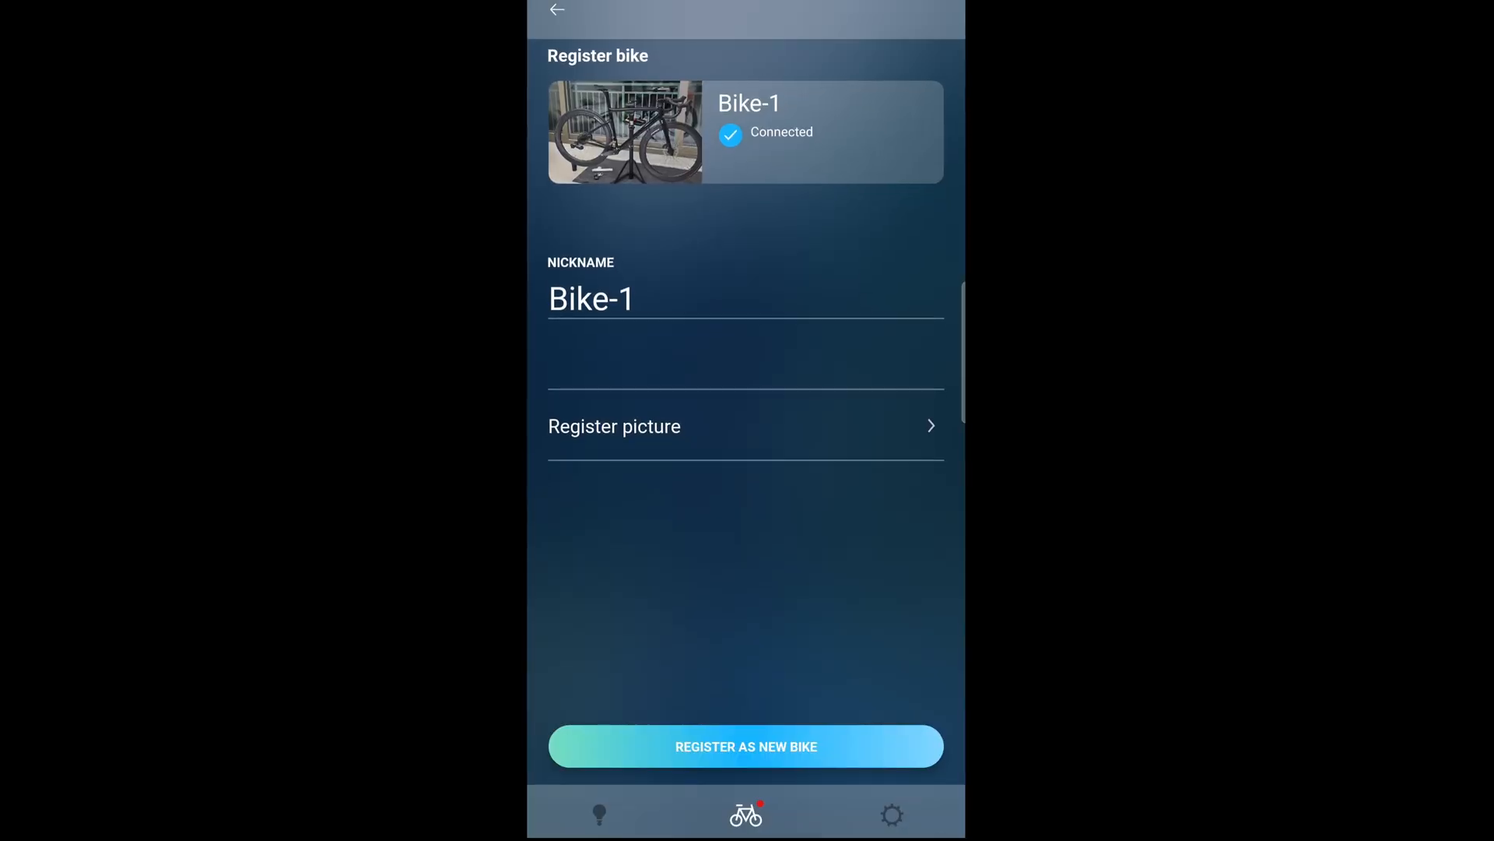
{"action": "left_click", "coordinate": [746, 745]}
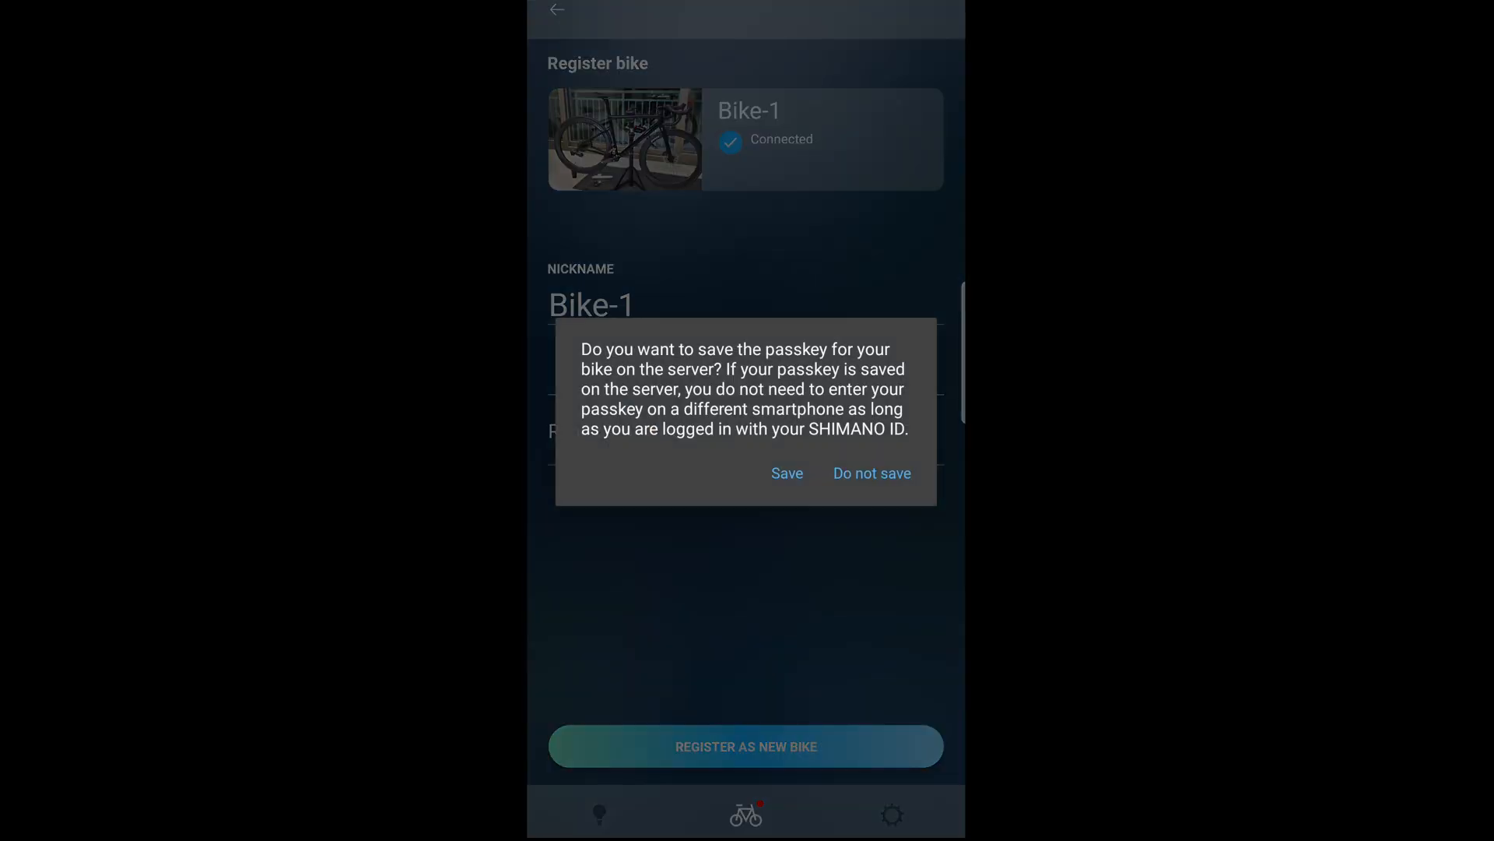
{"action": "left_click", "coordinate": [786, 473]}
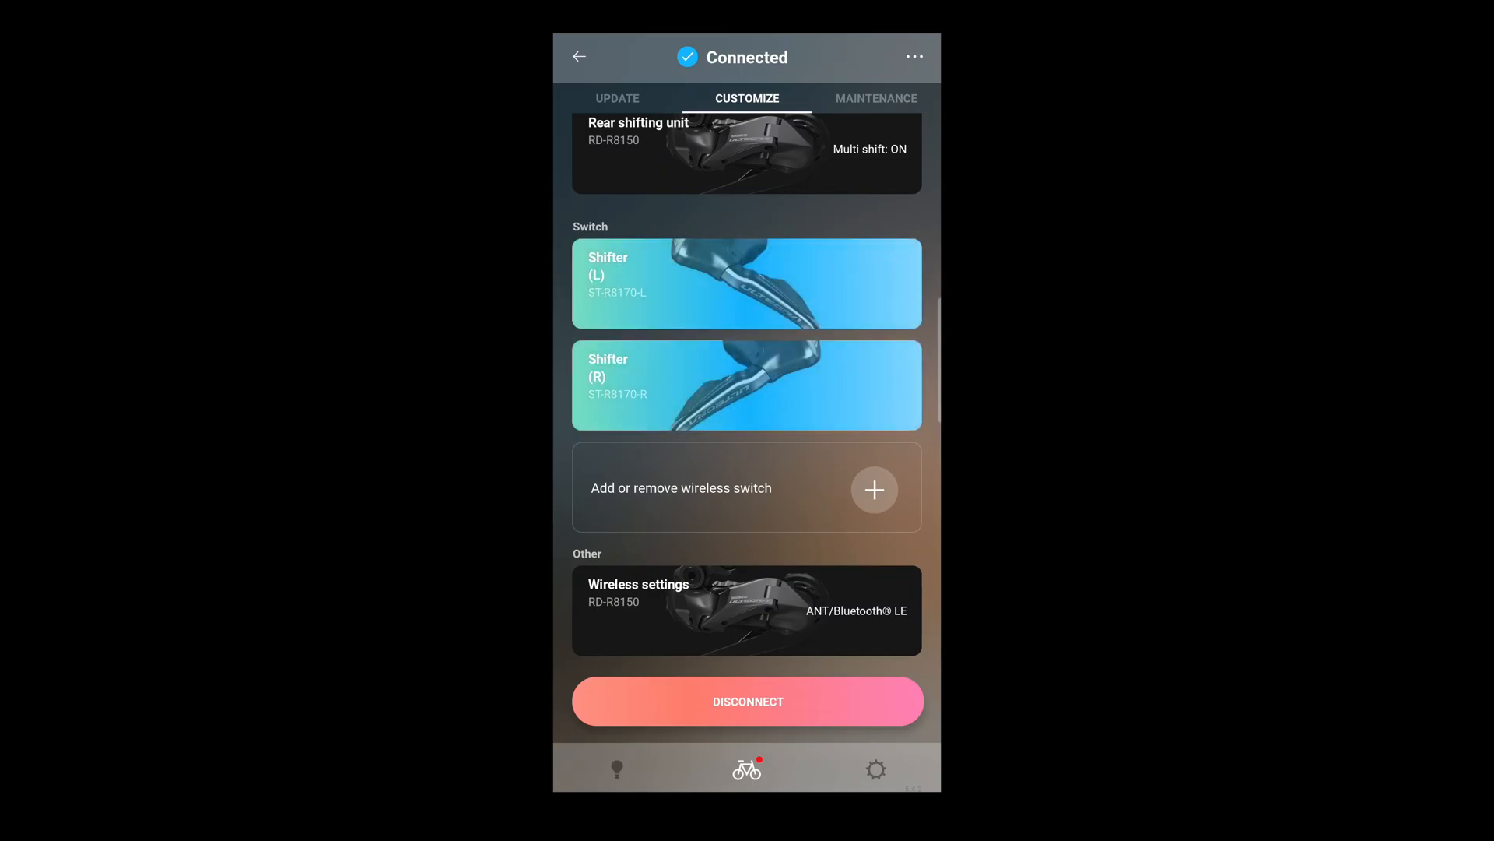
Assign the shifter's button functions, including rear shift up, and apply them.
{"action": "left_click", "coordinate": [747, 282]}
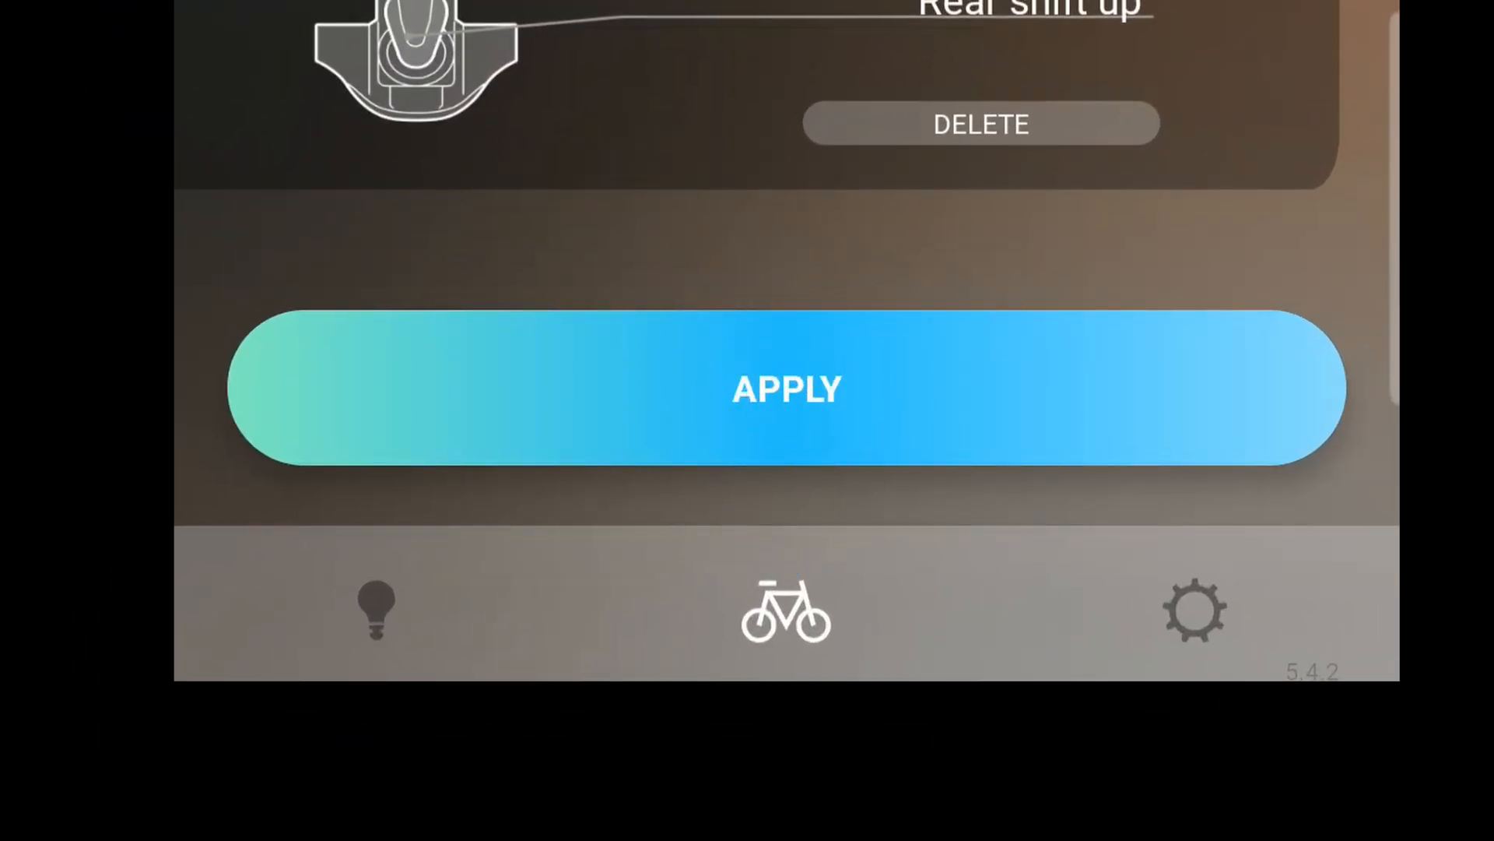
{"action": "left_click", "coordinate": [786, 387]}
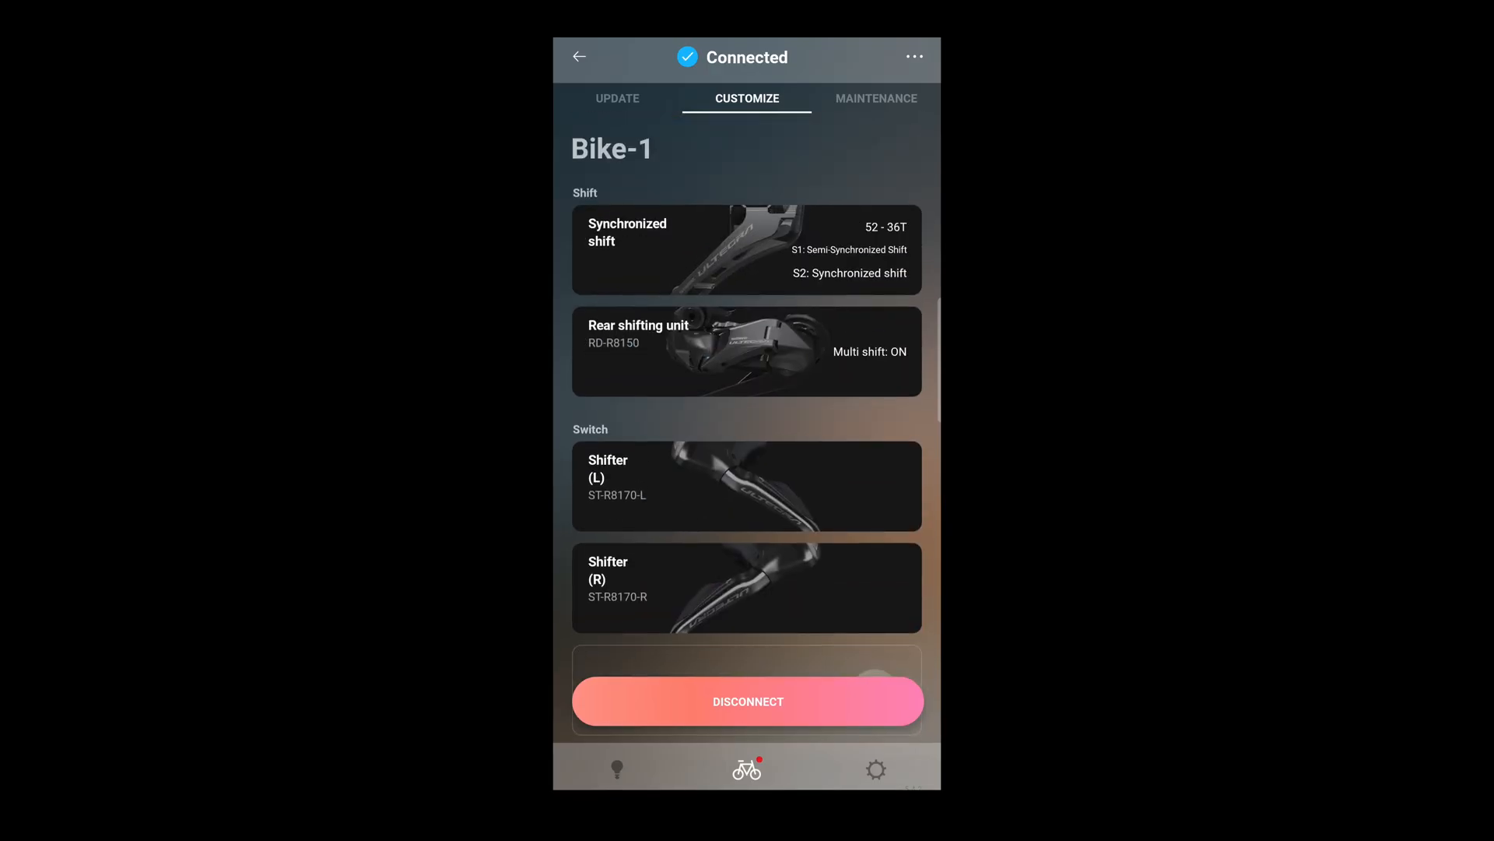
Set synchronized shift gearing to a 52-36T crank and 11-30T cassette.
{"action": "left_click", "coordinate": [746, 249]}
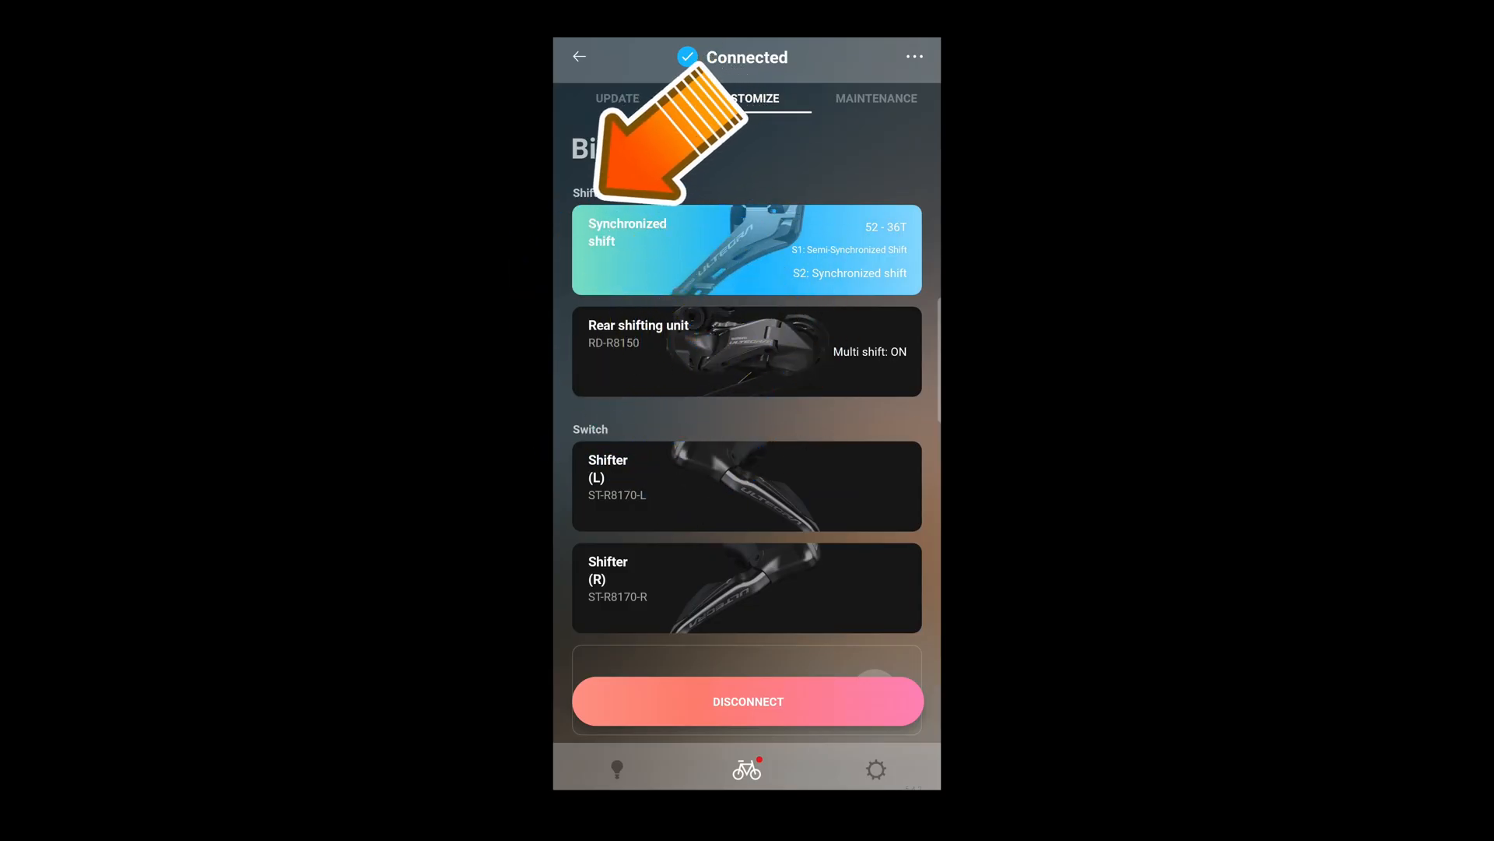
{"action": "left_click", "coordinate": [745, 249]}
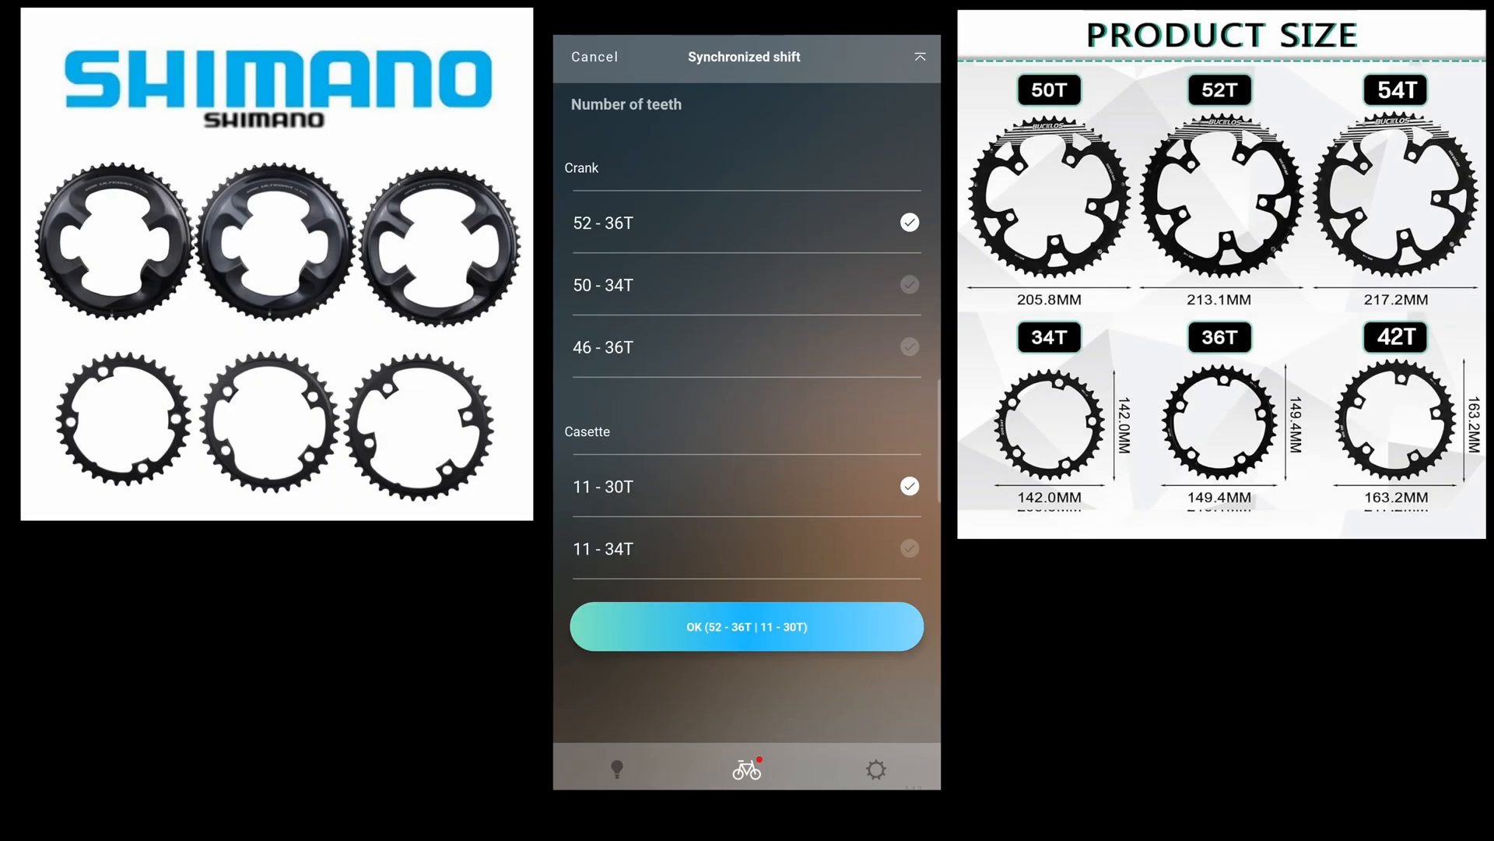
{"action": "left_click", "coordinate": [745, 285]}
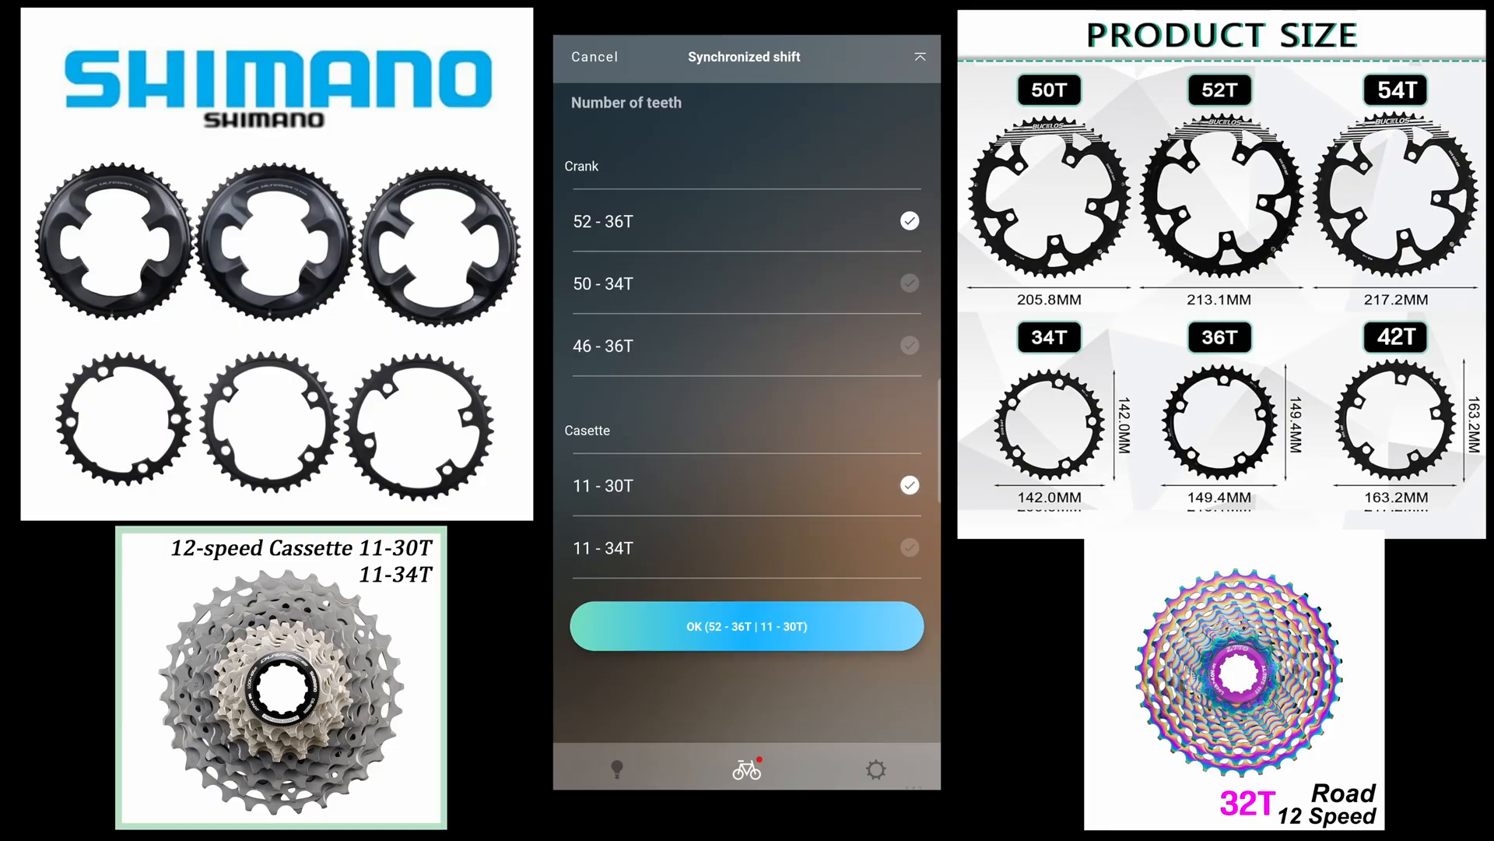
{"action": "left_click", "coordinate": [746, 626]}
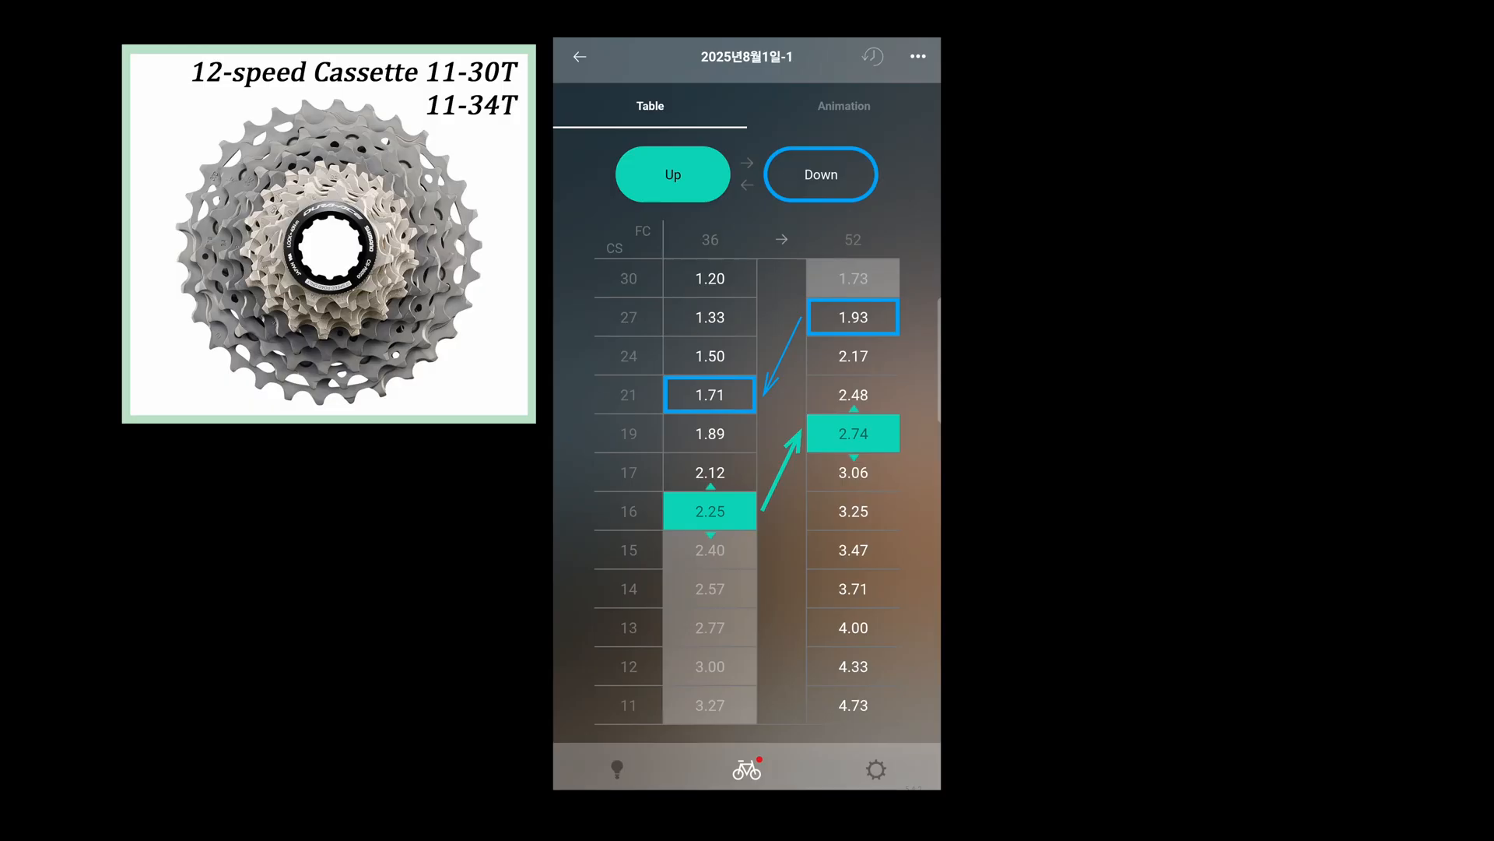
Review up/downshift points in the gear table, set S1 semi-synchronized and S2 synchronized, and apply.
{"action": "left_click", "coordinate": [673, 172]}
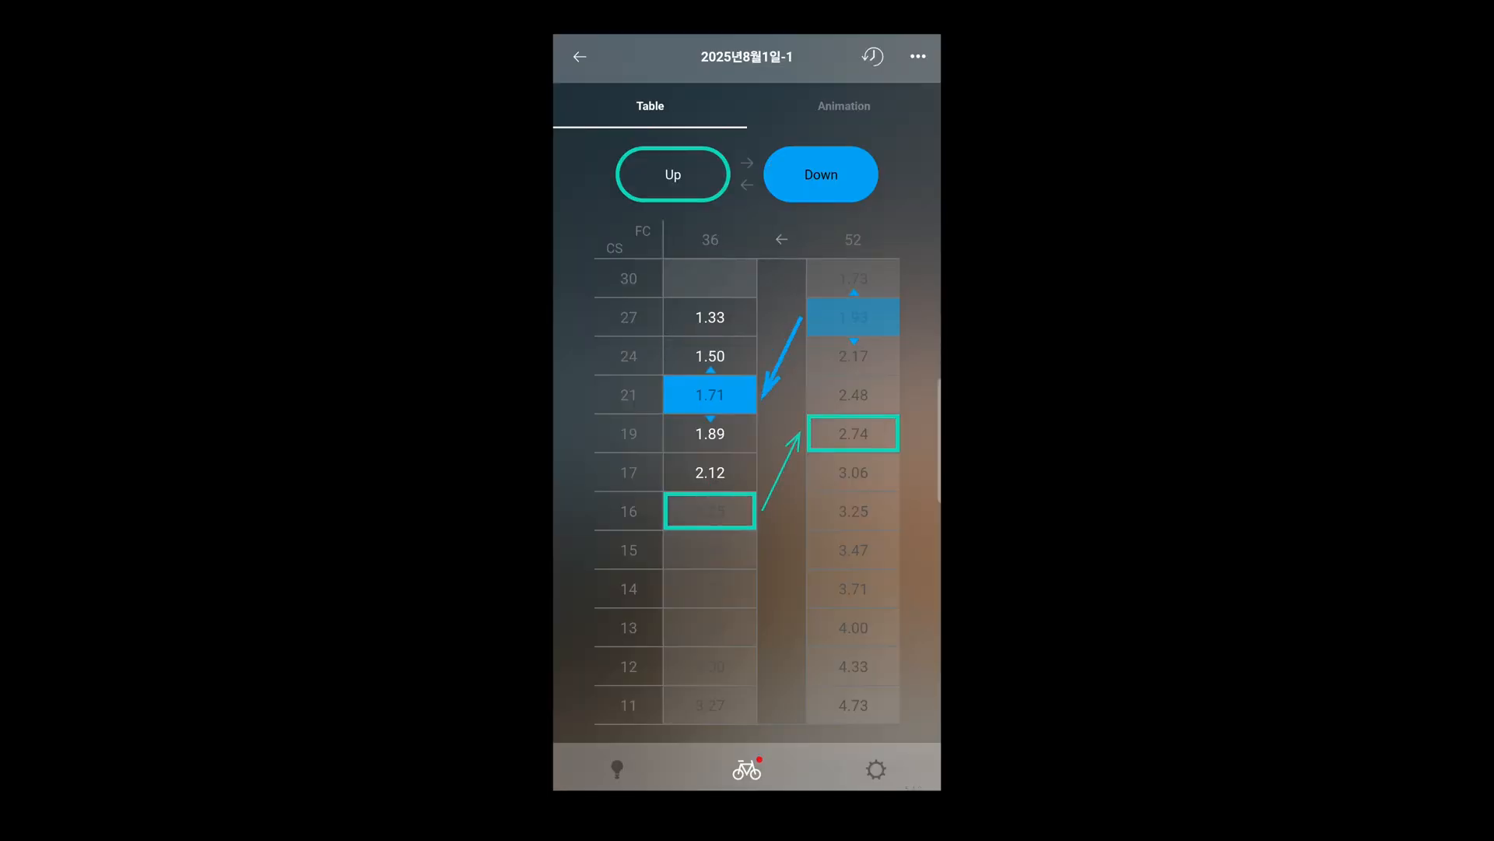
{"action": "left_click", "coordinate": [842, 106]}
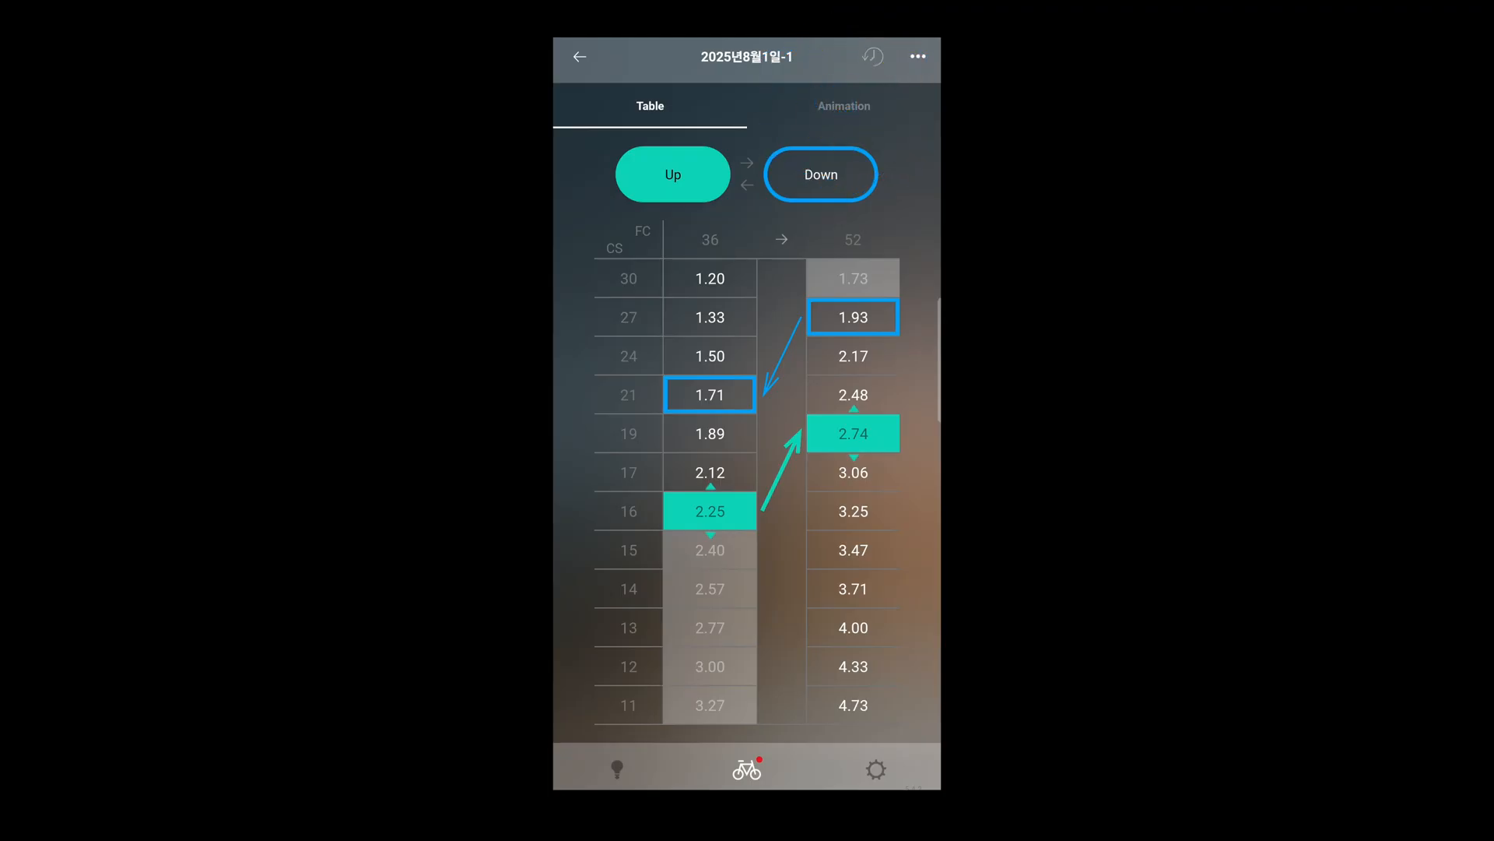
{"action": "left_click", "coordinate": [843, 106]}
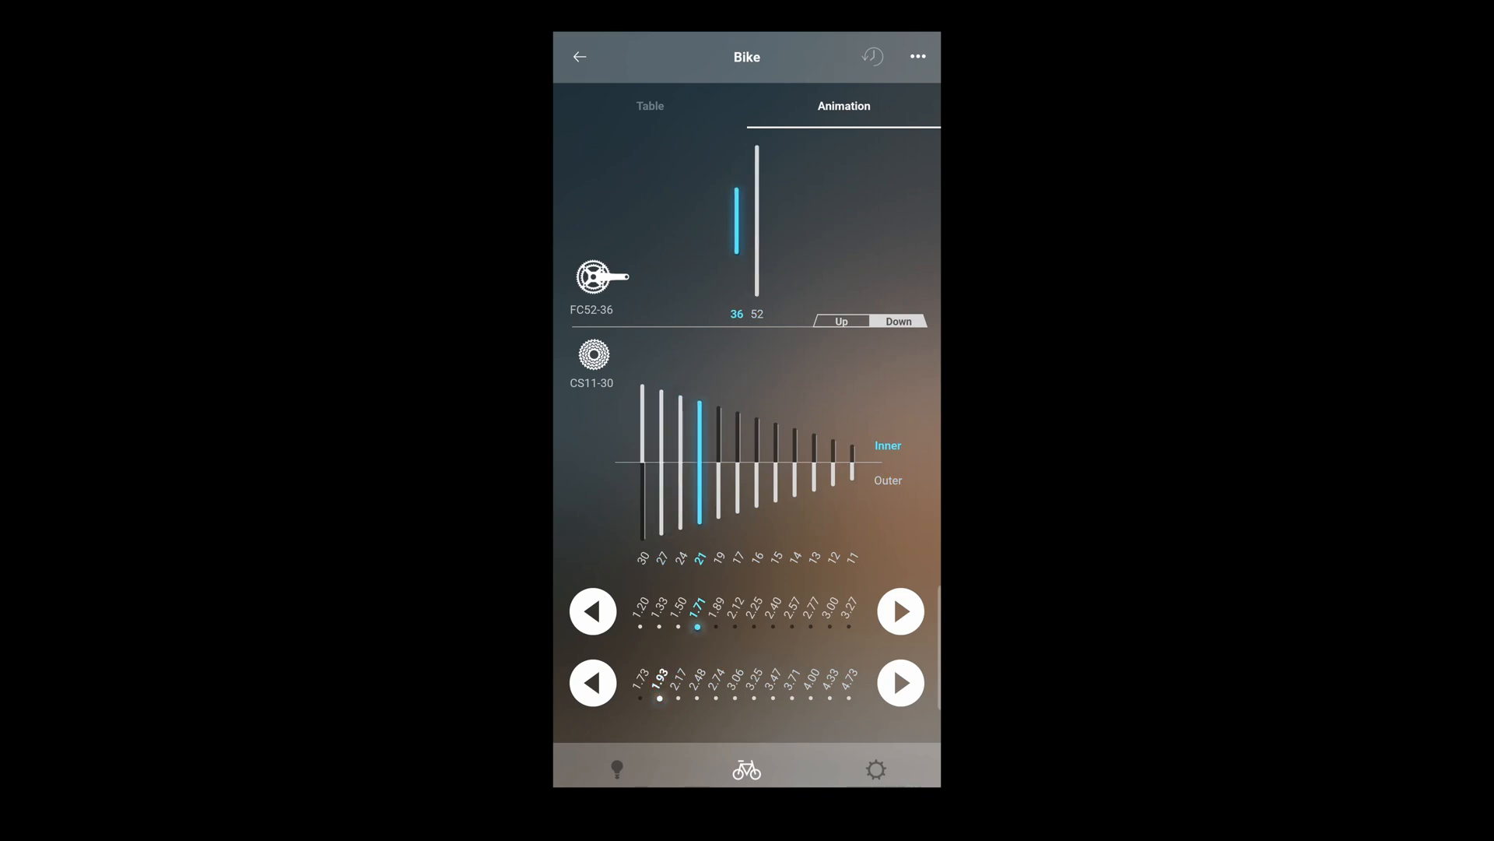
{"action": "left_click", "coordinate": [591, 610]}
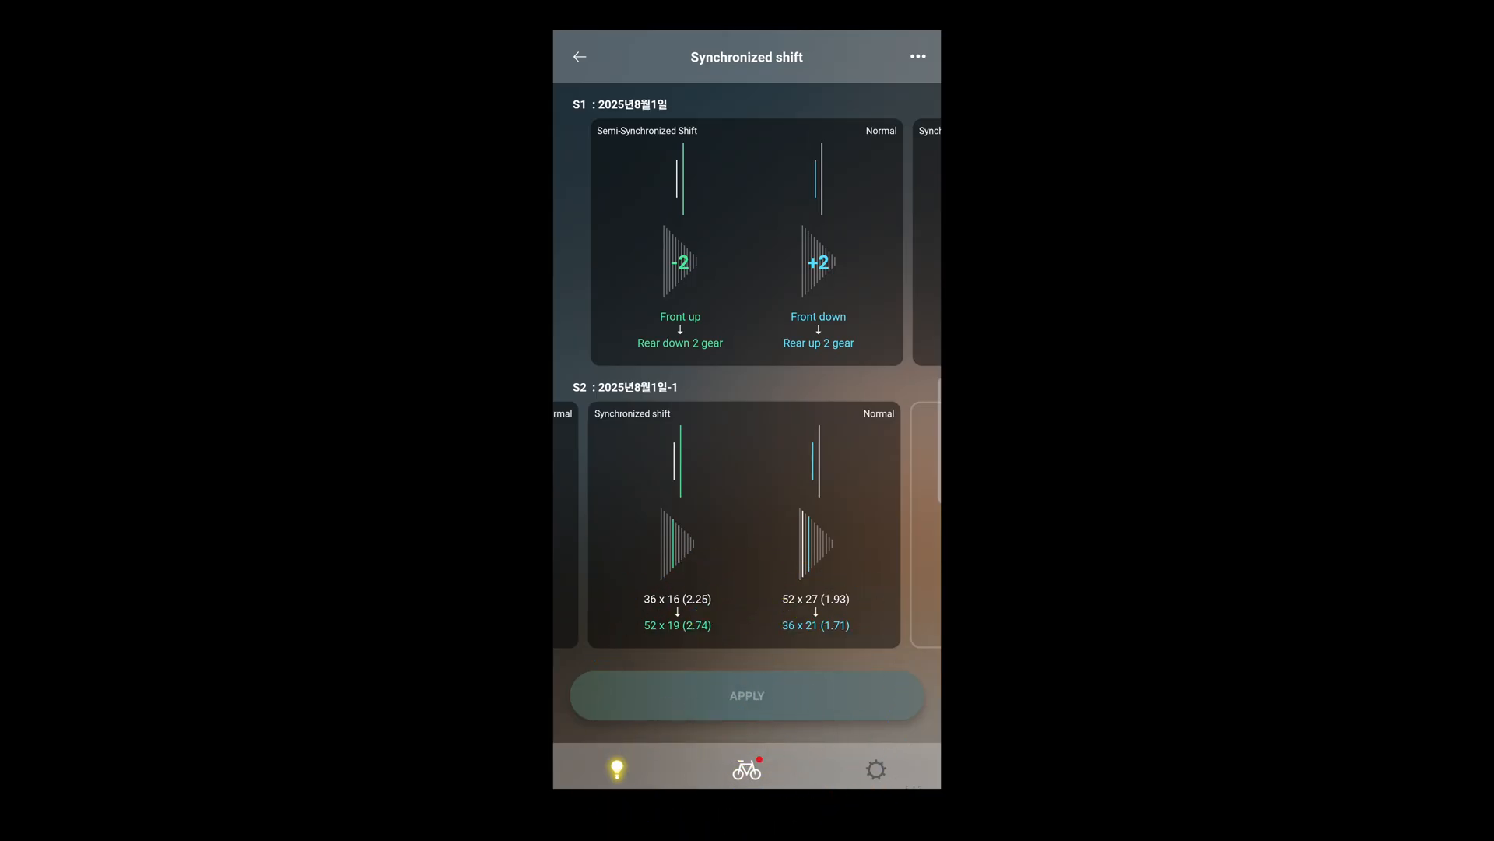
{"action": "left_click", "coordinate": [579, 56]}
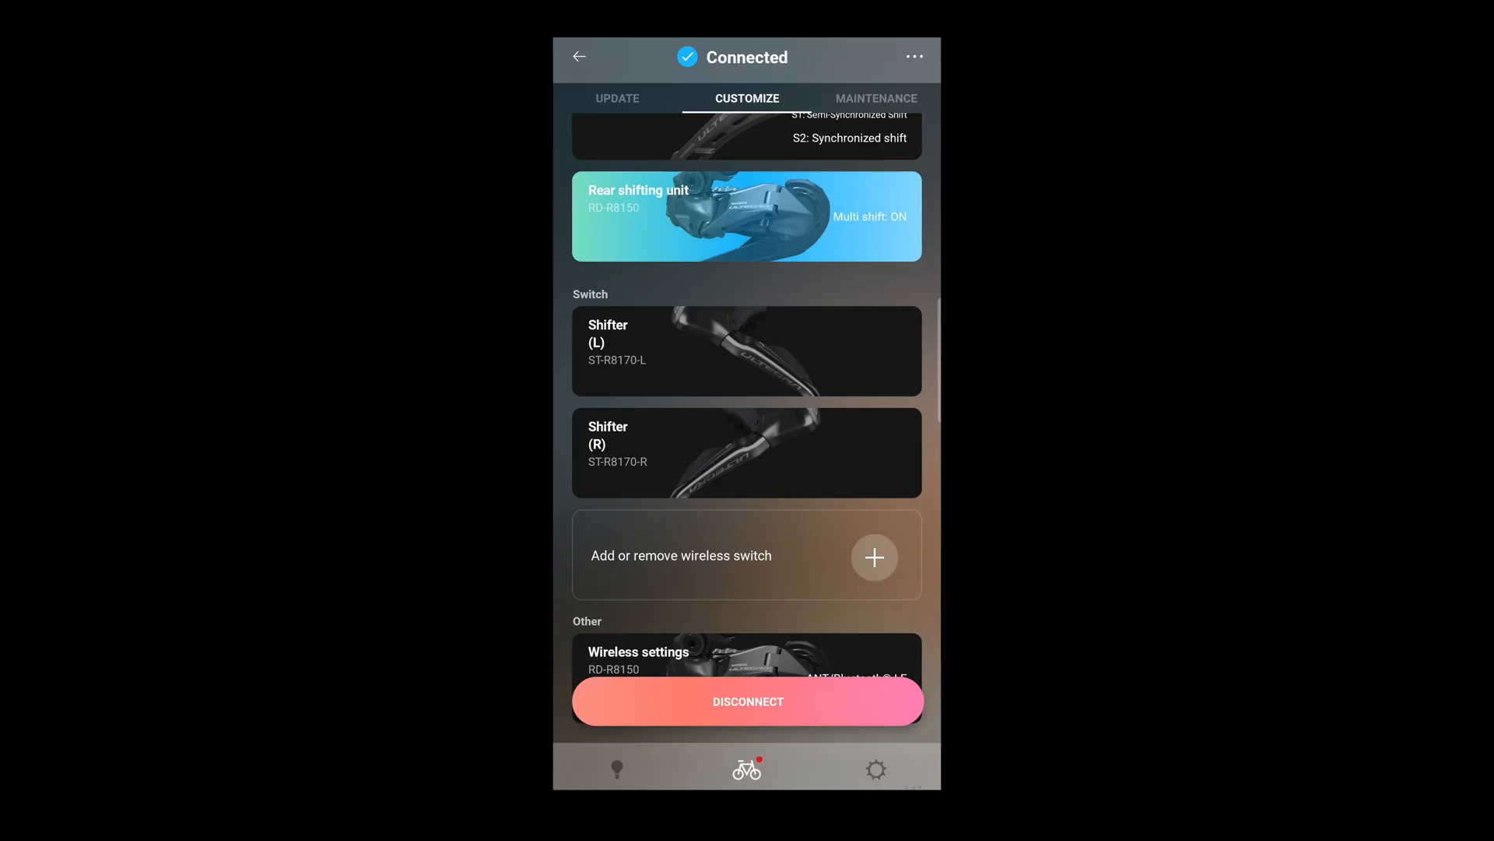
Turn on rear multi shift with a Normal gear-shifting interval and no gear limit.
{"action": "left_click", "coordinate": [745, 215]}
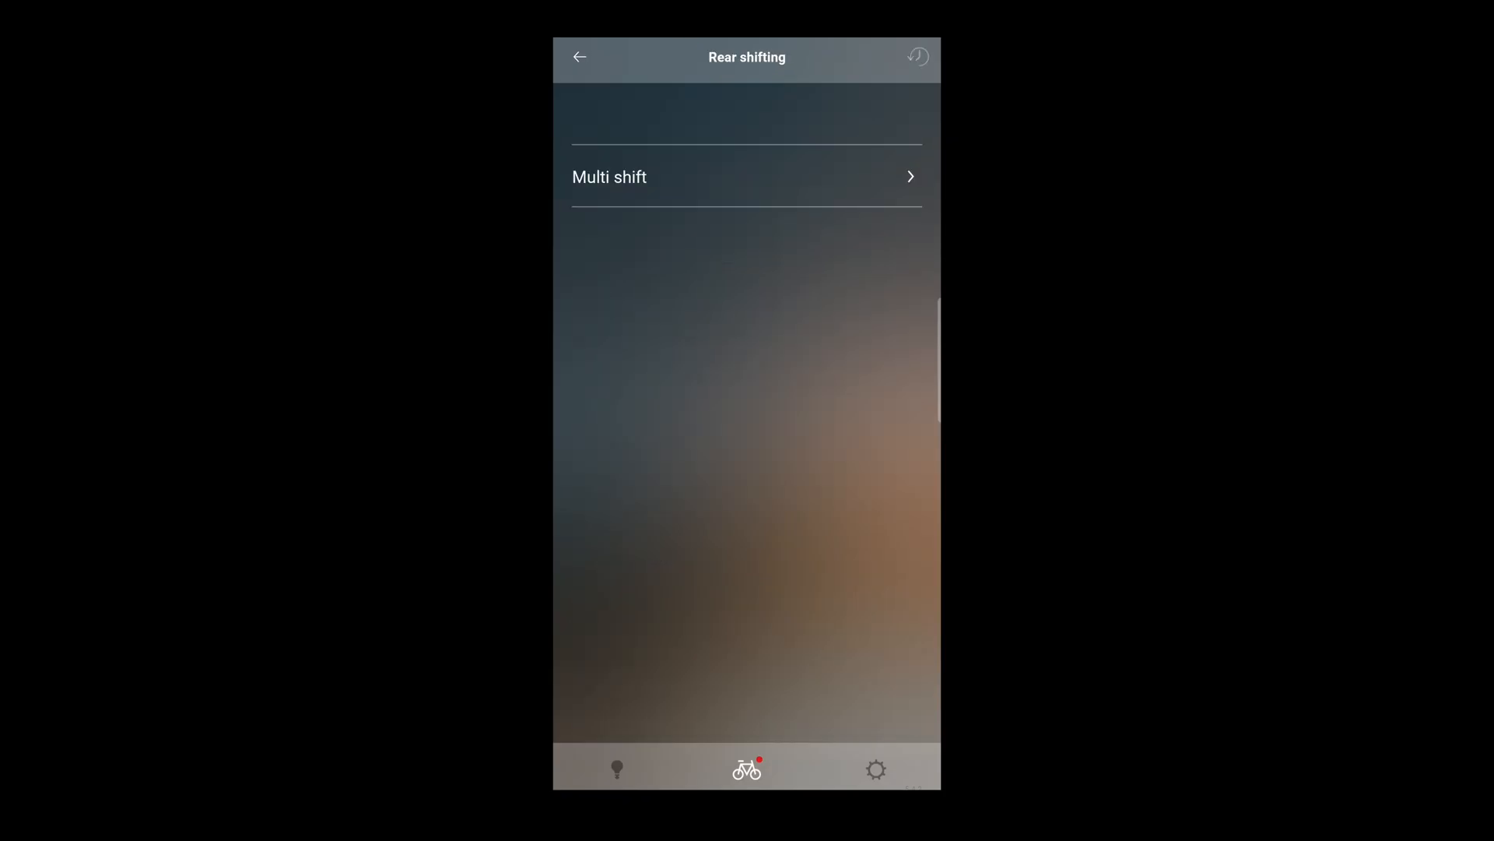
{"action": "left_click", "coordinate": [746, 175]}
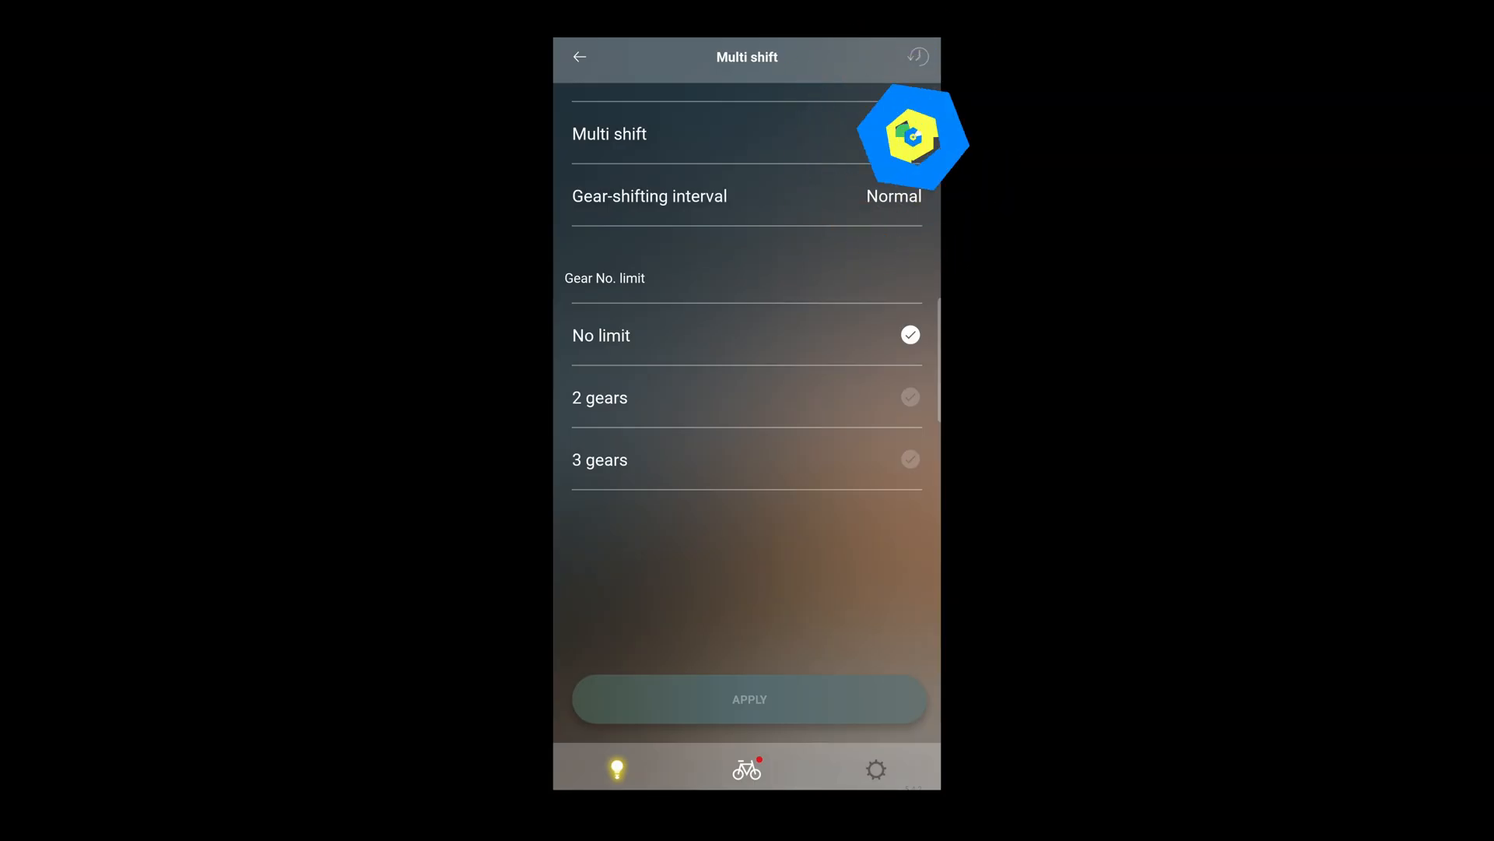
{"action": "left_click", "coordinate": [907, 134]}
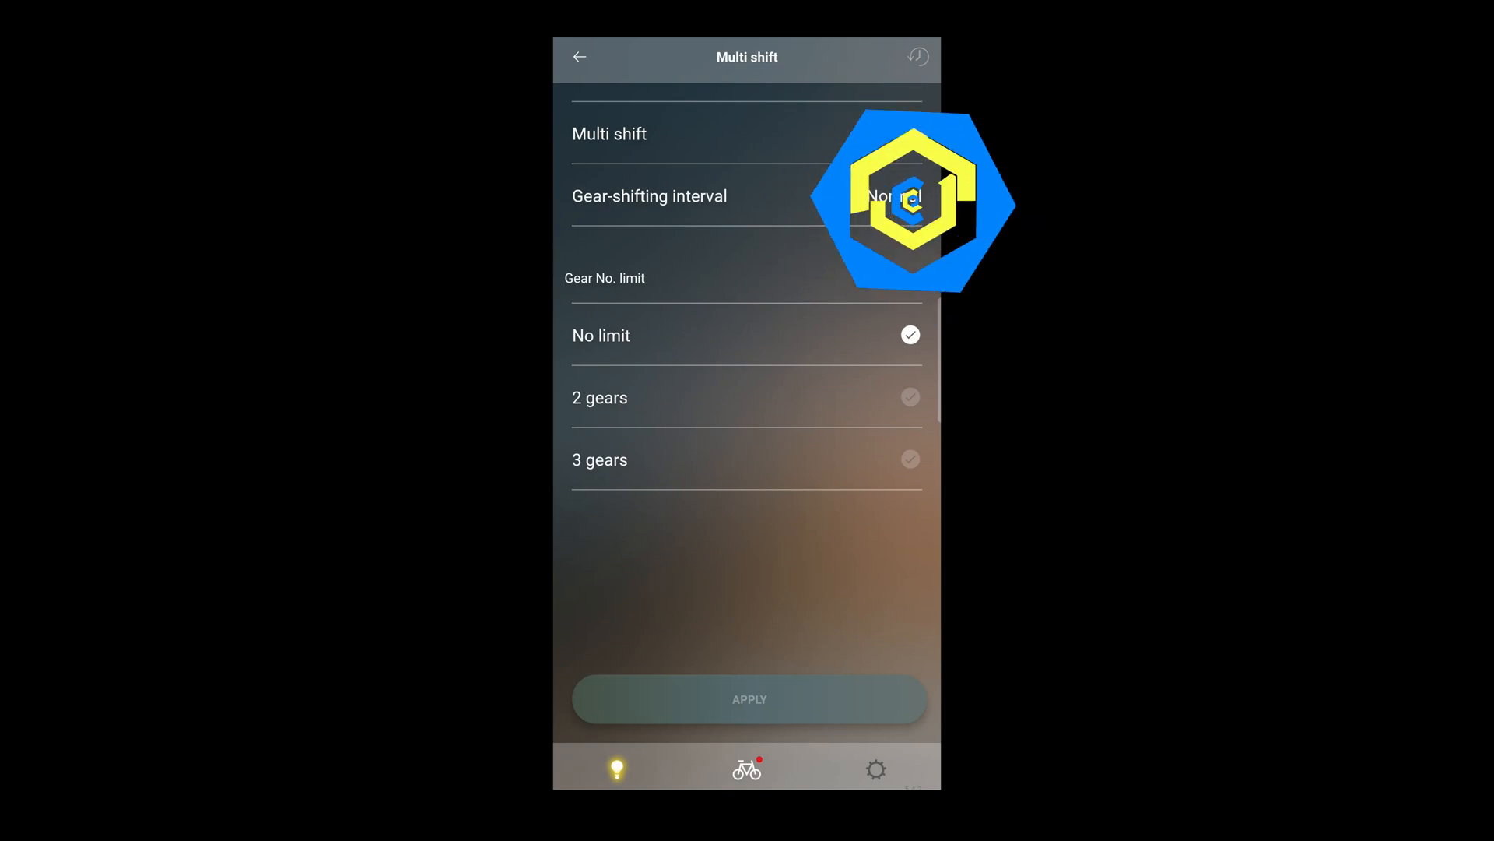
{"action": "left_click", "coordinate": [909, 134]}
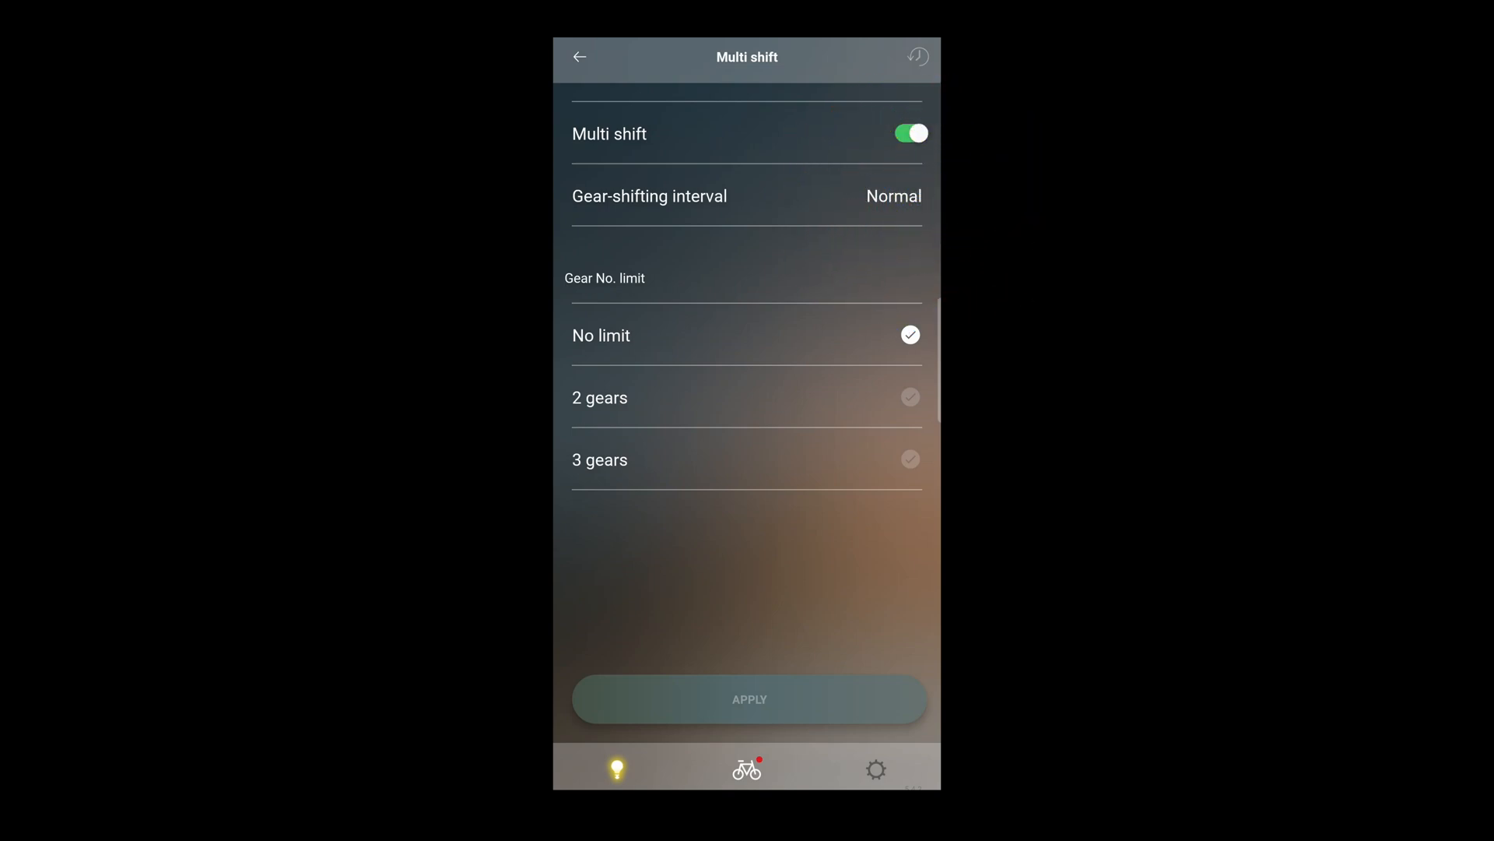
{"action": "left_click", "coordinate": [746, 196]}
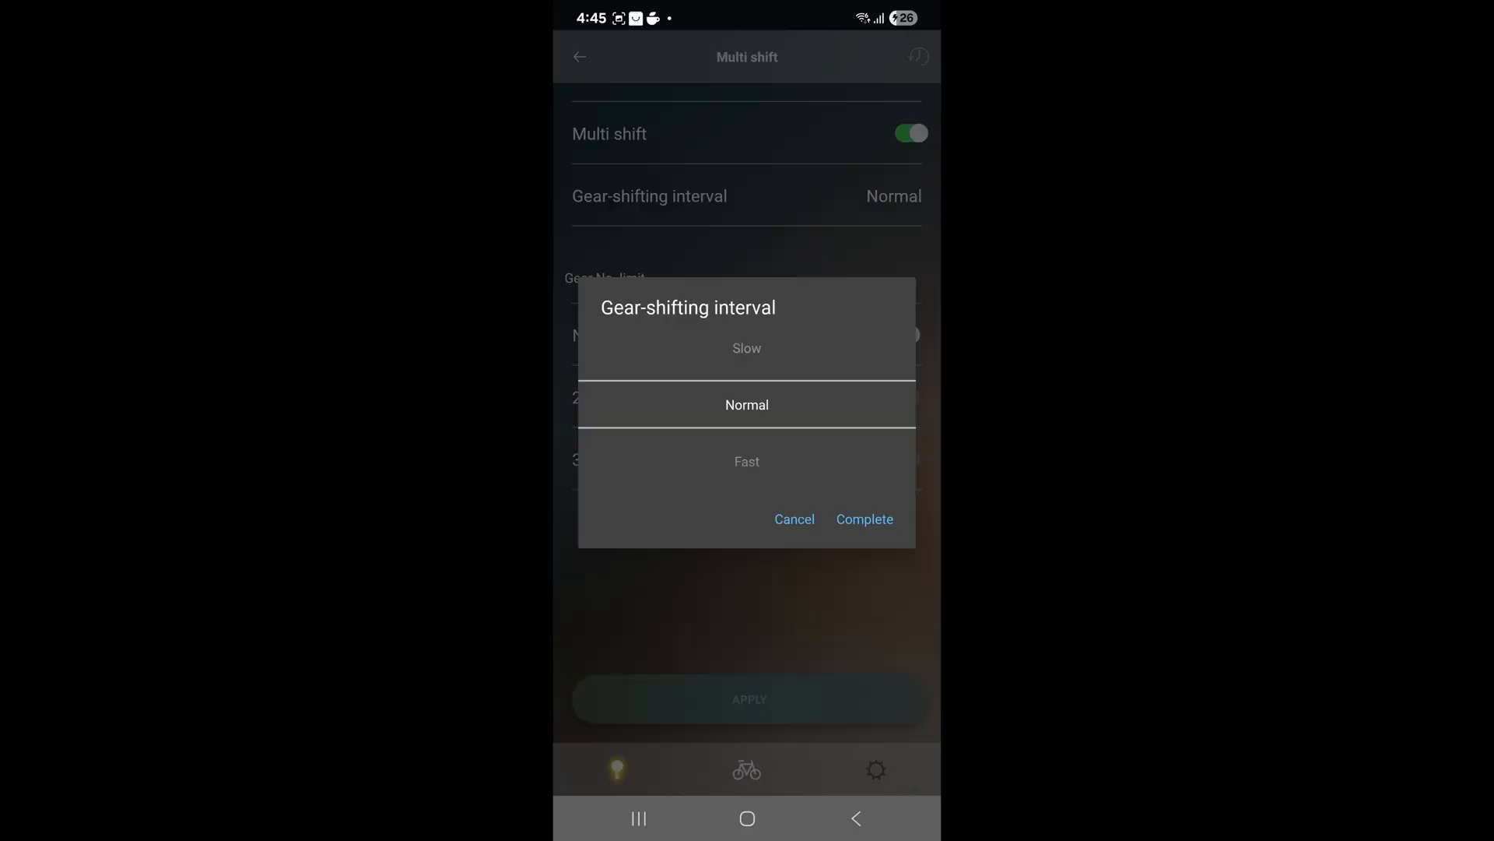
{"action": "left_click", "coordinate": [862, 520]}
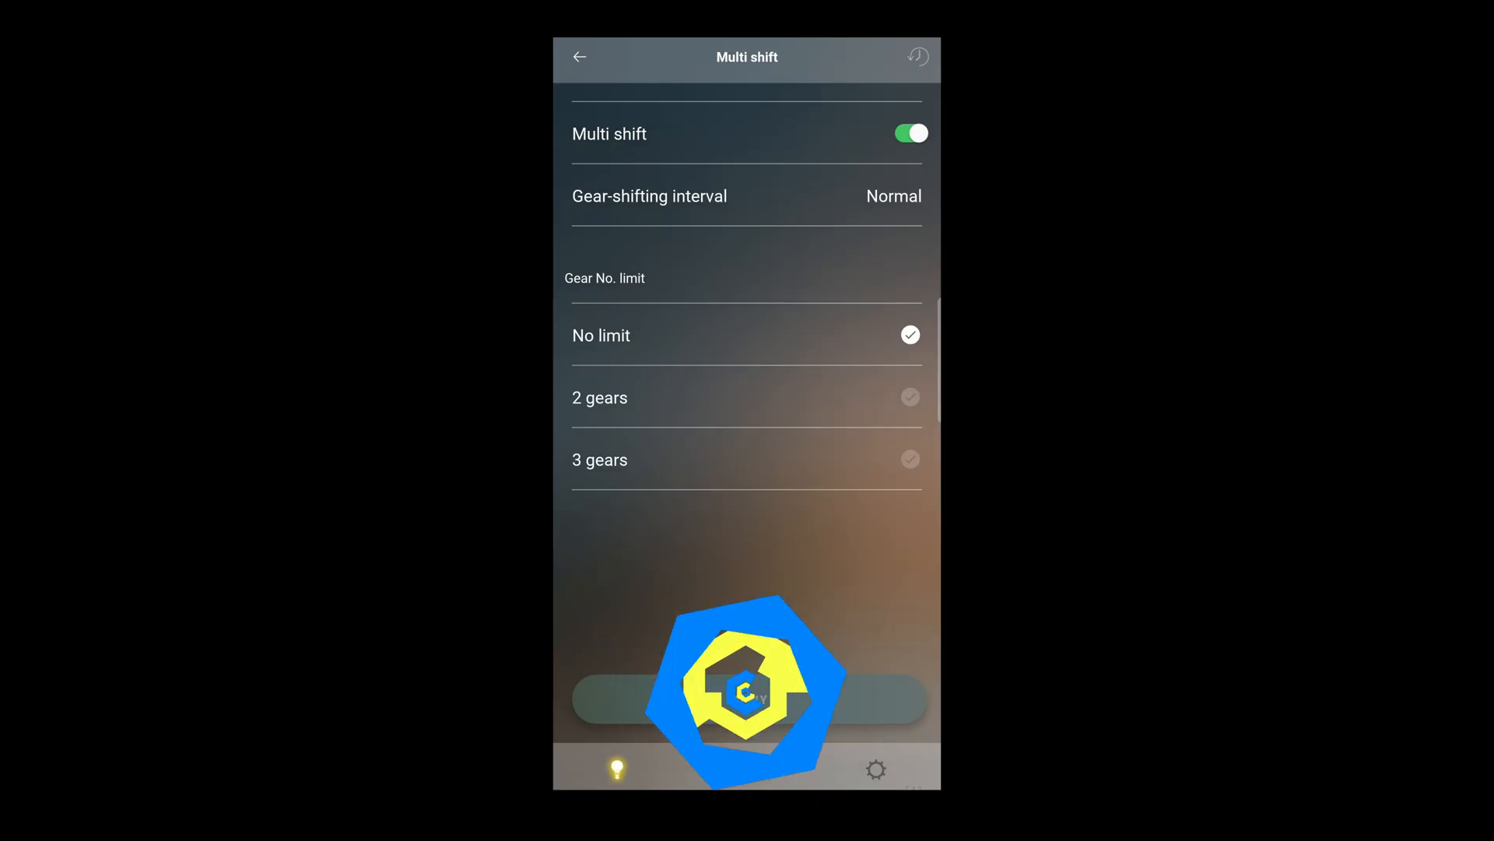
Apply multi shift, start the RD-R8150 firmware update and return to the customize overview showing Multi shift ON.
{"action": "left_click", "coordinate": [579, 57]}
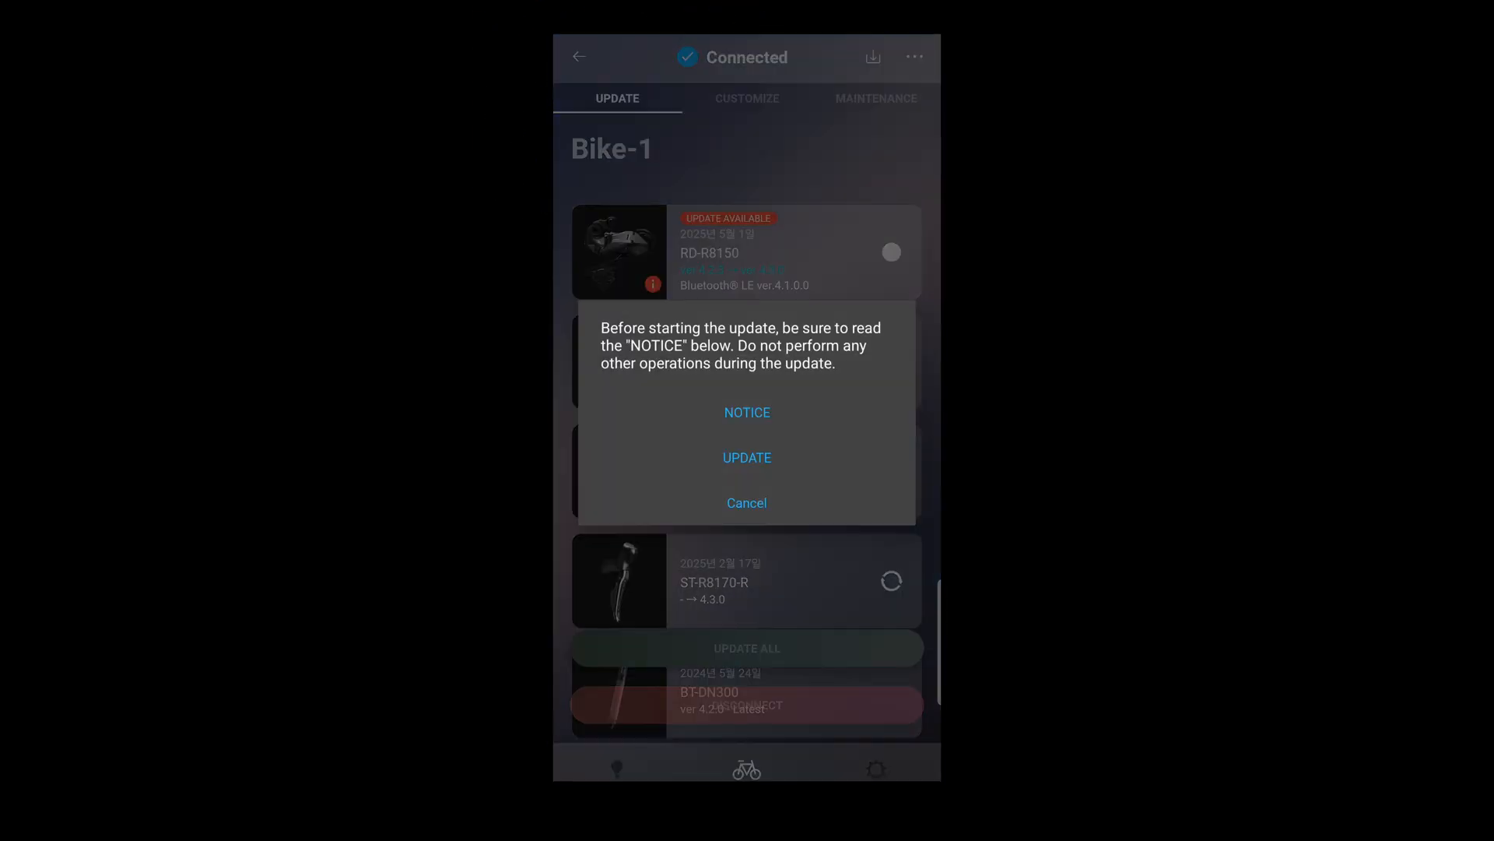
{"action": "left_click", "coordinate": [746, 457]}
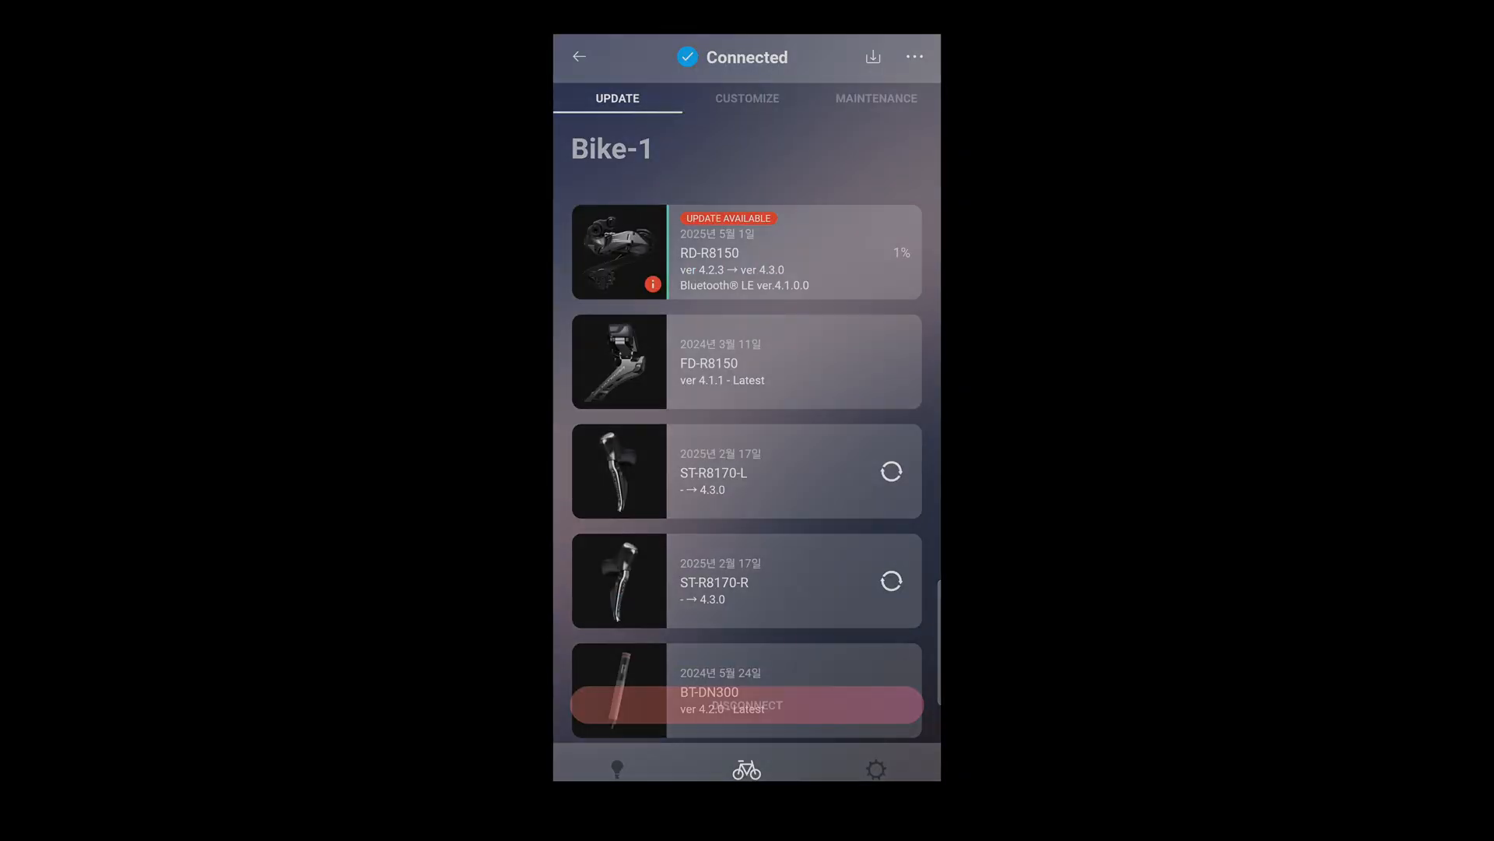
{"action": "left_click", "coordinate": [748, 98]}
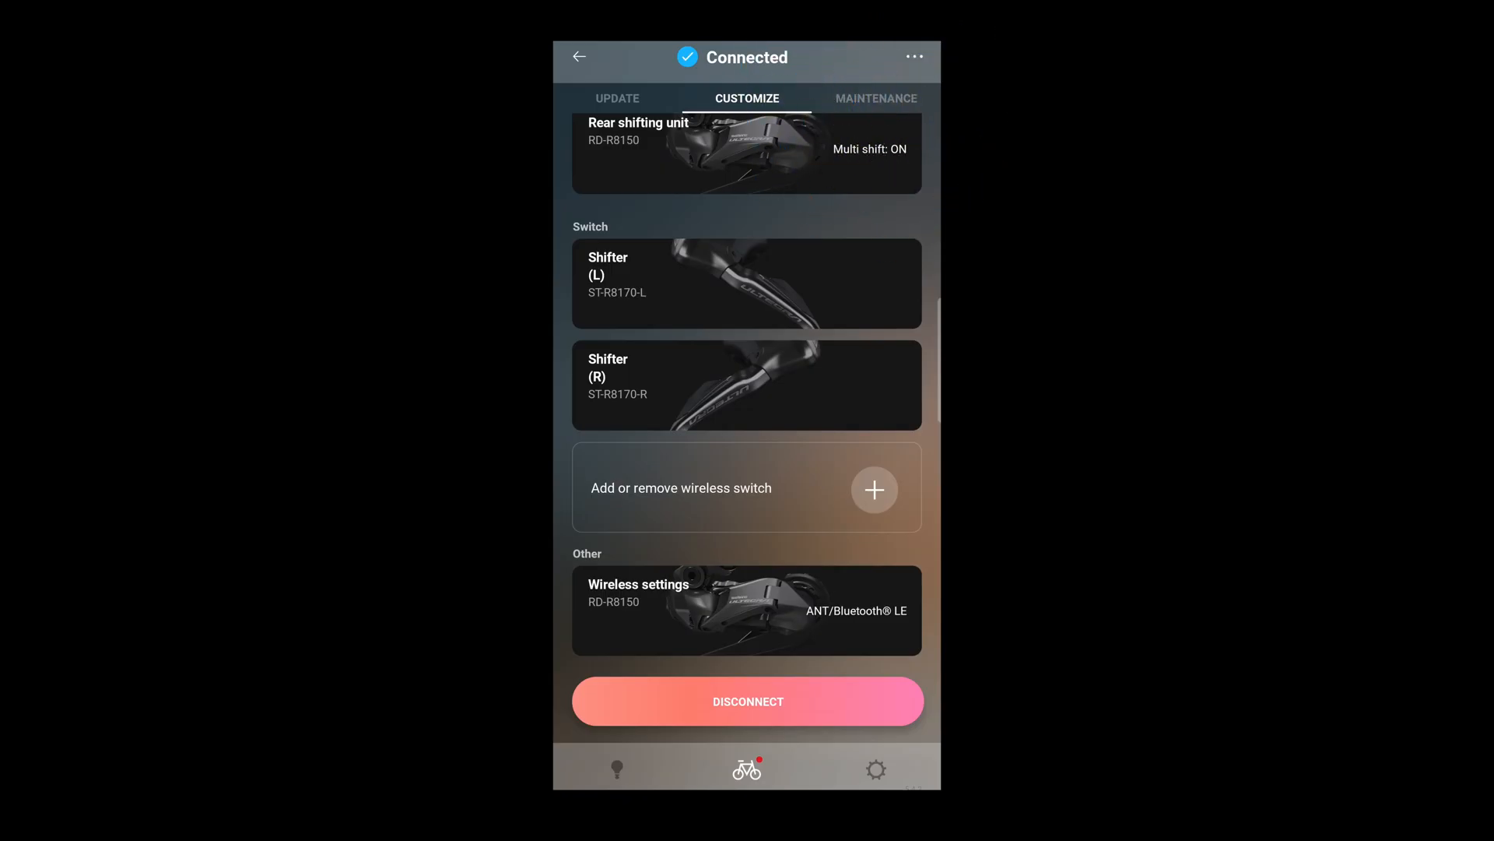
Review Bike-1's gear usage rates under Maintenance, then scroll to the front shifting unit adjustment.
{"action": "left_click", "coordinate": [875, 98]}
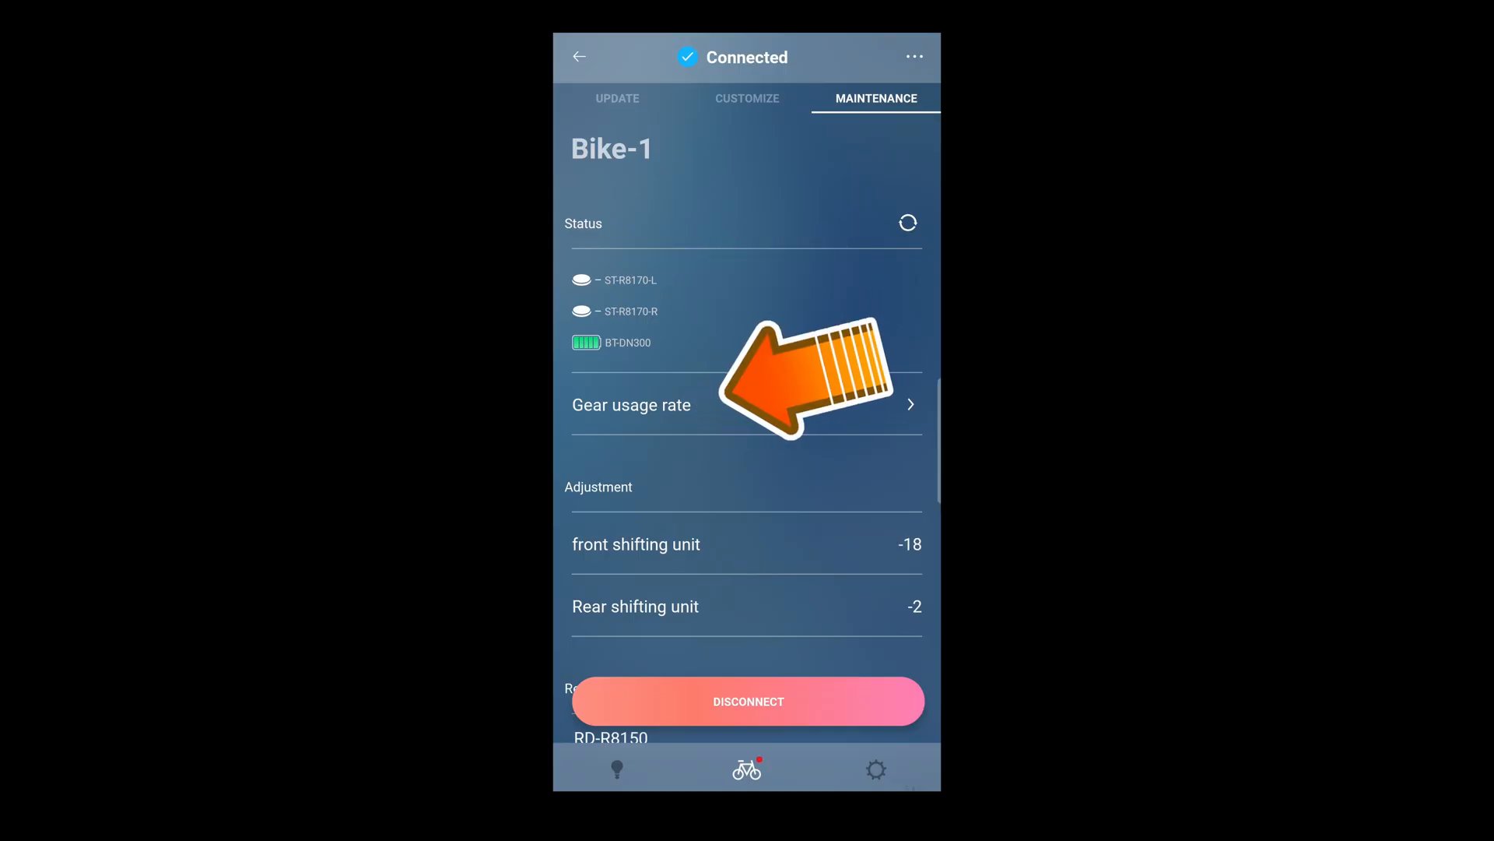
{"action": "left_click", "coordinate": [631, 405]}
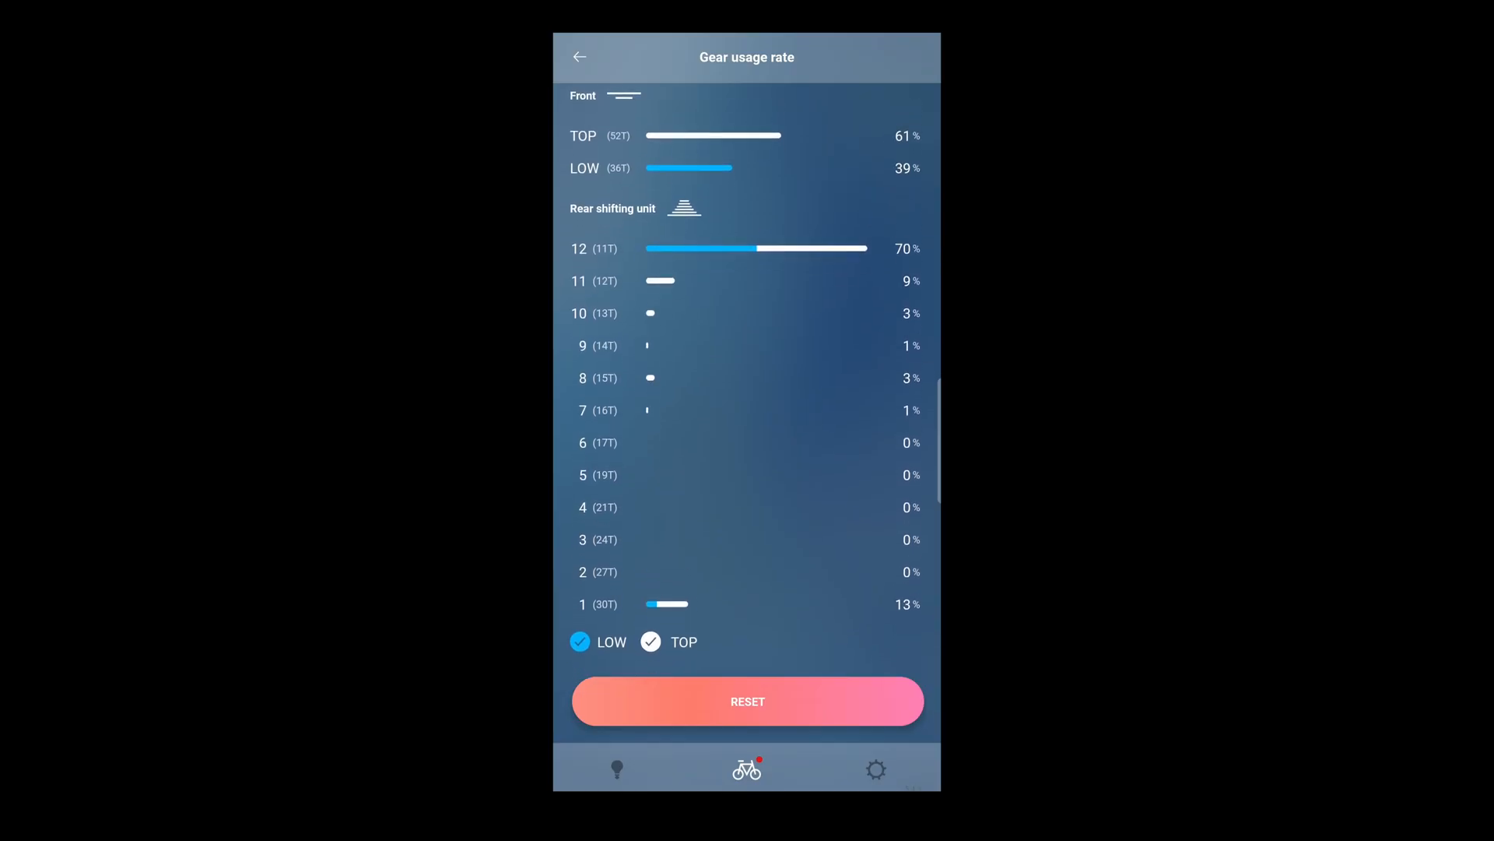
{"action": "left_click", "coordinate": [579, 57]}
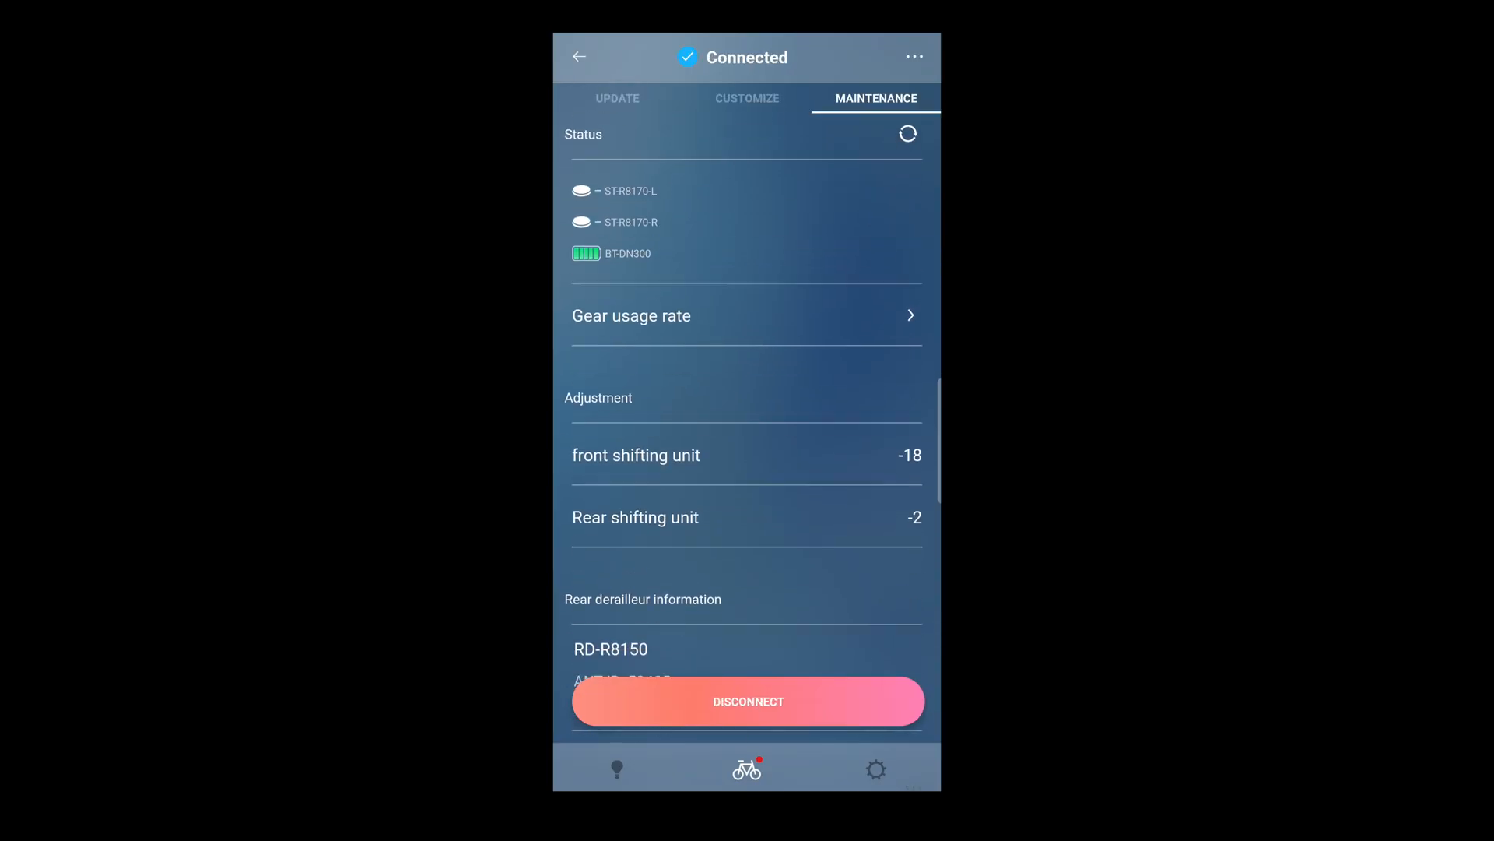
{"action": "scroll", "scroll_direction": "down", "scroll_amount": 3}
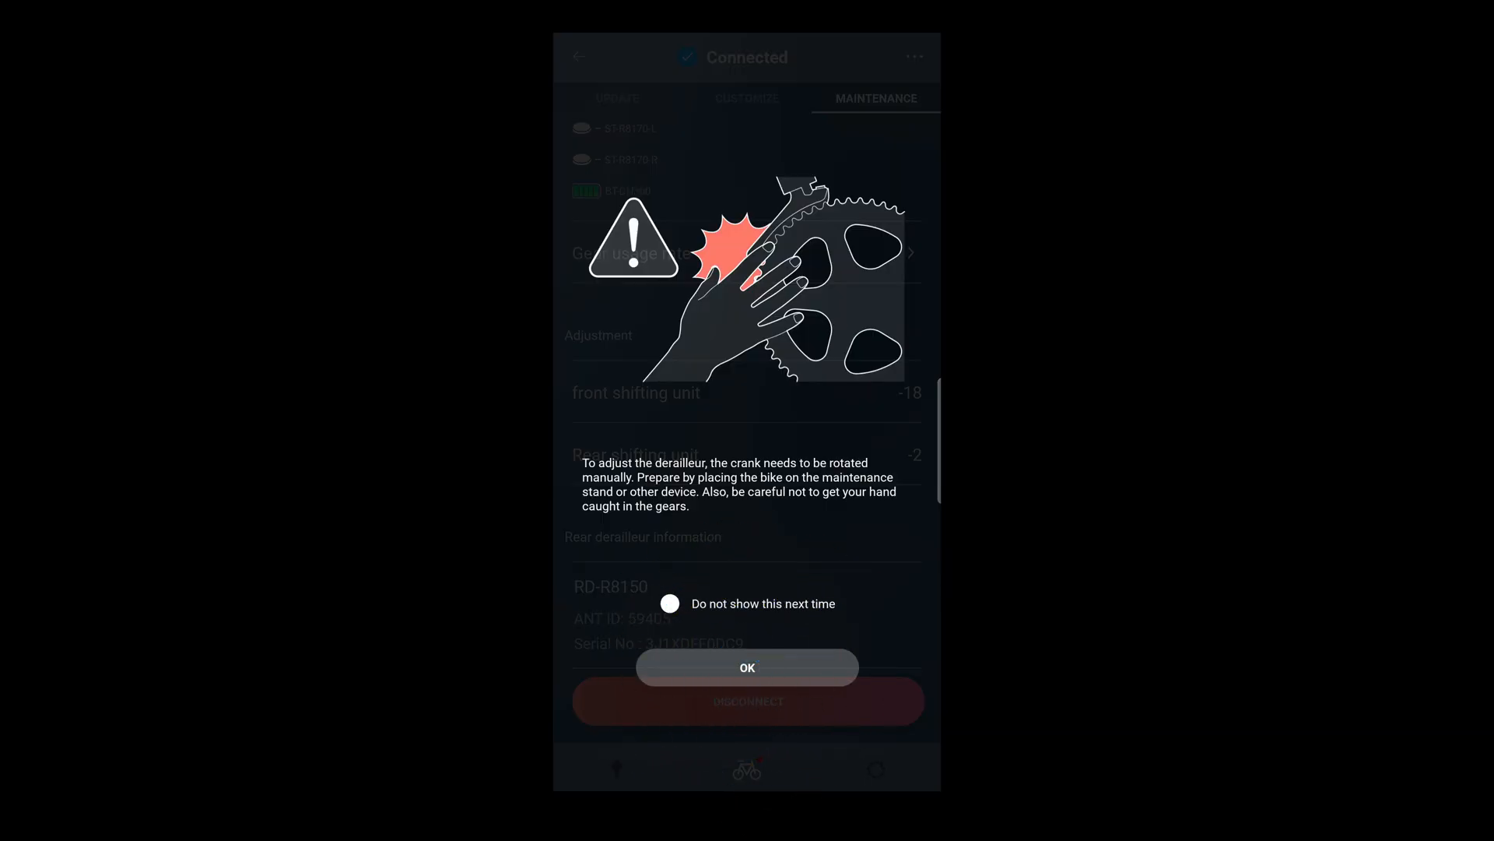
Acknowledge the crank warning, shift the front derailleur into position and set step 2 adjustment to -16.
{"action": "left_click", "coordinate": [747, 668]}
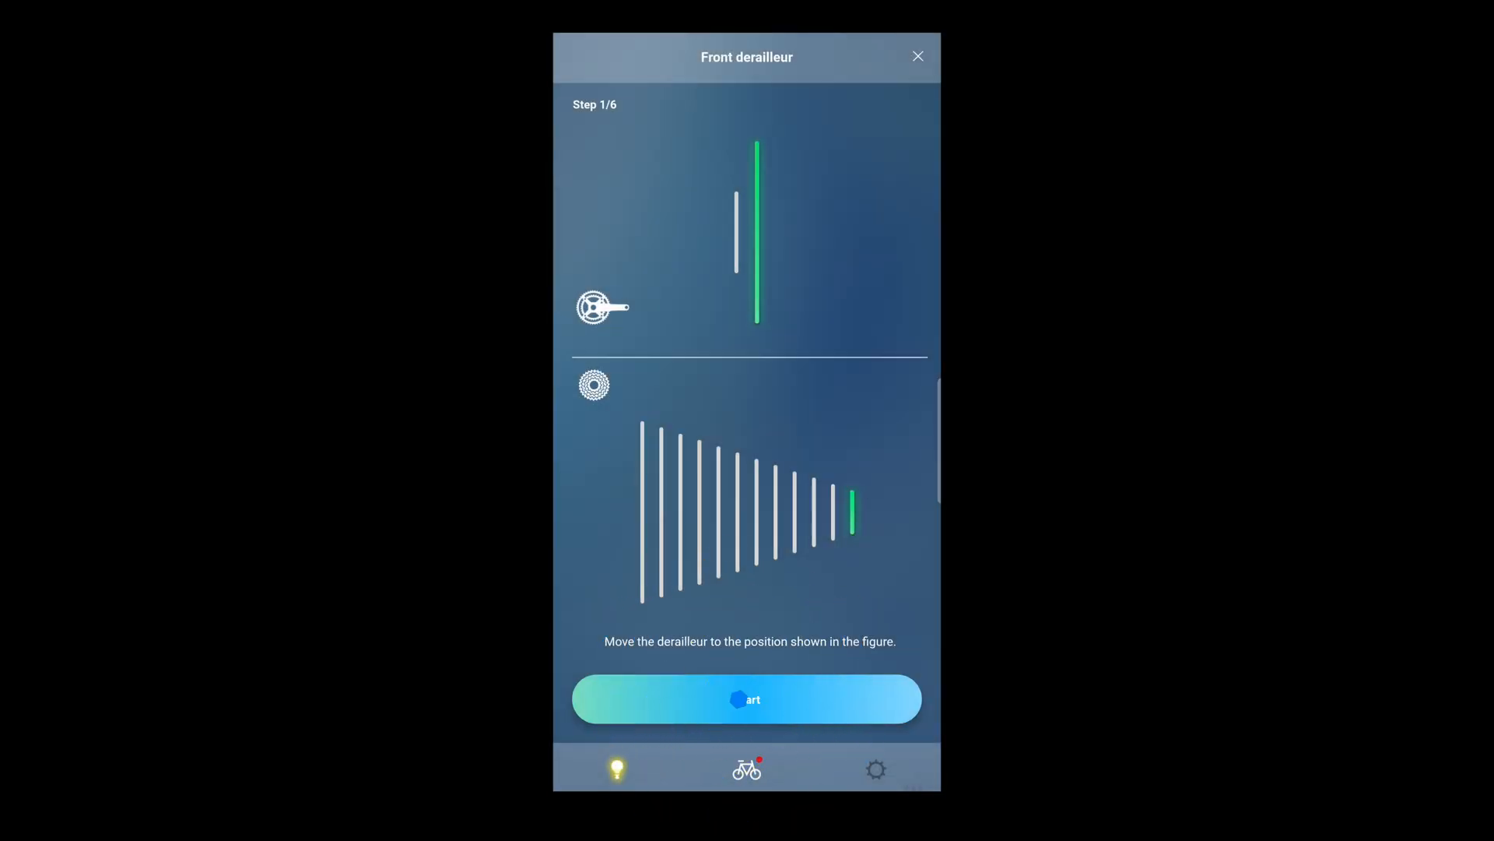
{"action": "left_click", "coordinate": [745, 698]}
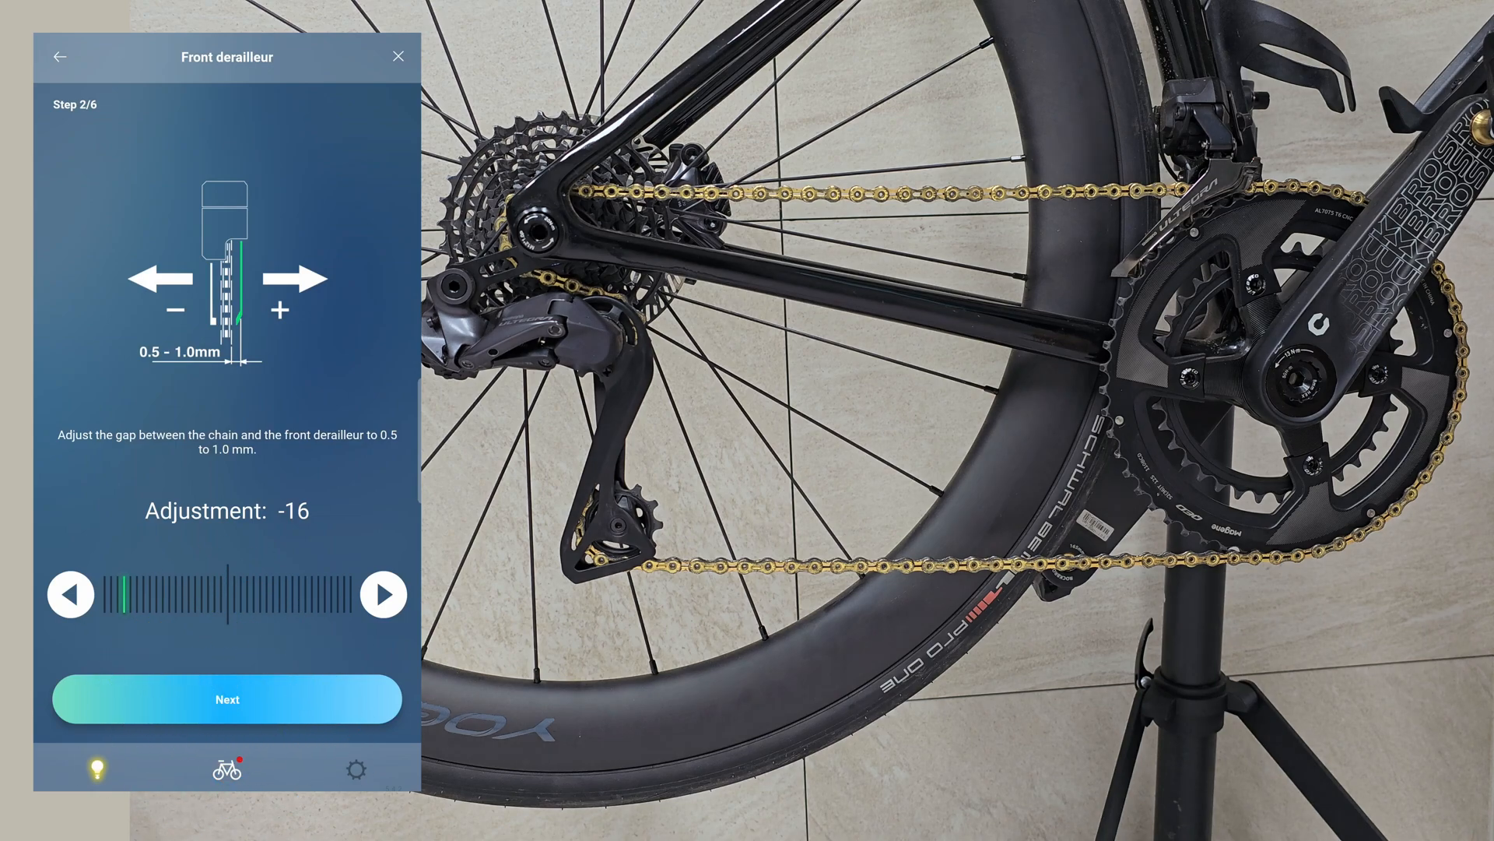
{"action": "left_click", "coordinate": [225, 699]}
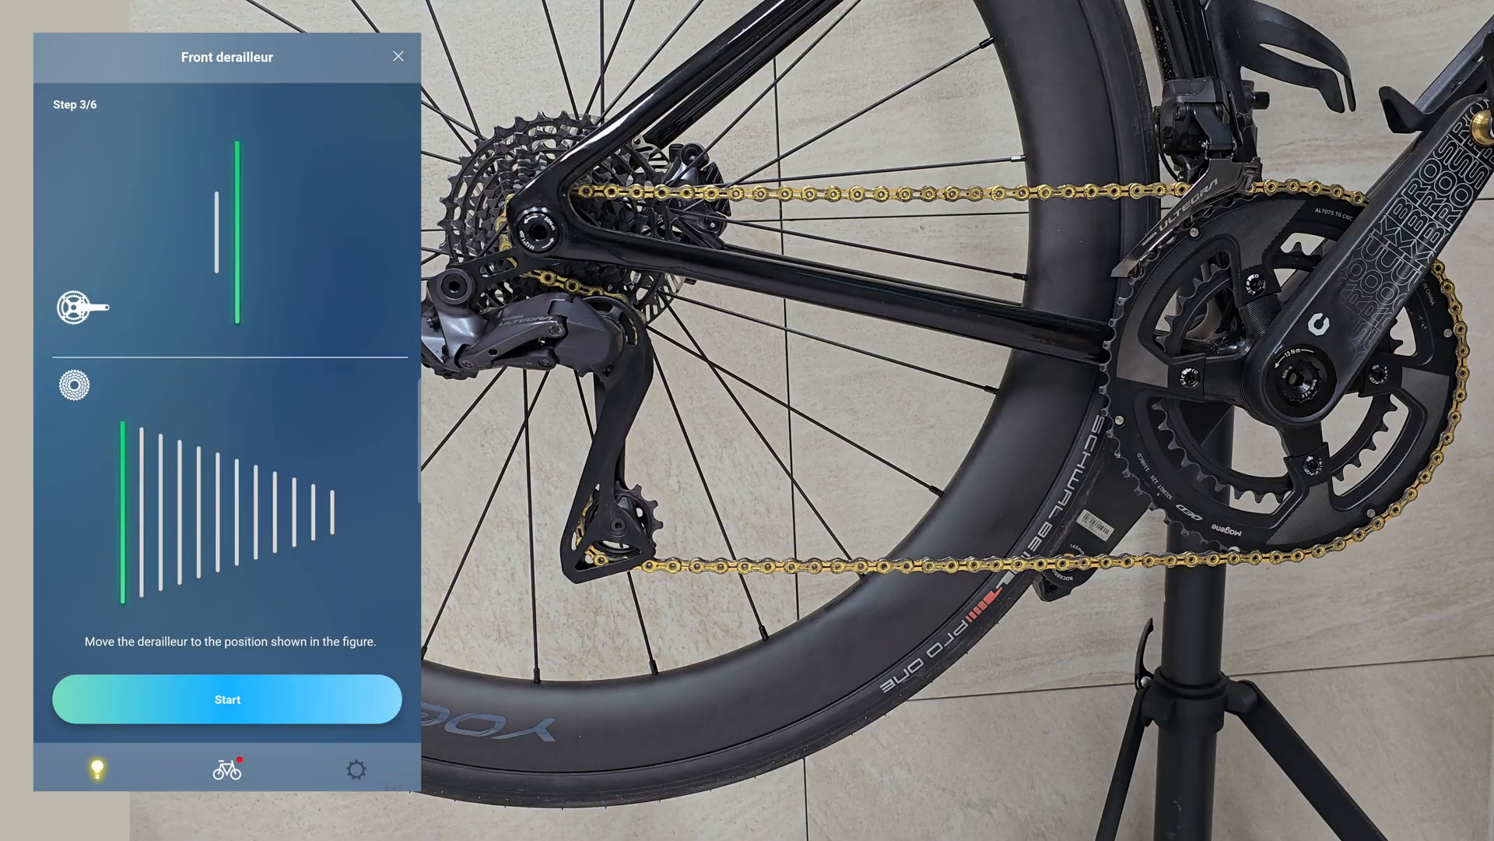
Run the front derailleur wizard through Steps 3/6 to 5/6 while turning the crank, leaving adjustment at 0.
{"action": "left_click", "coordinate": [225, 699]}
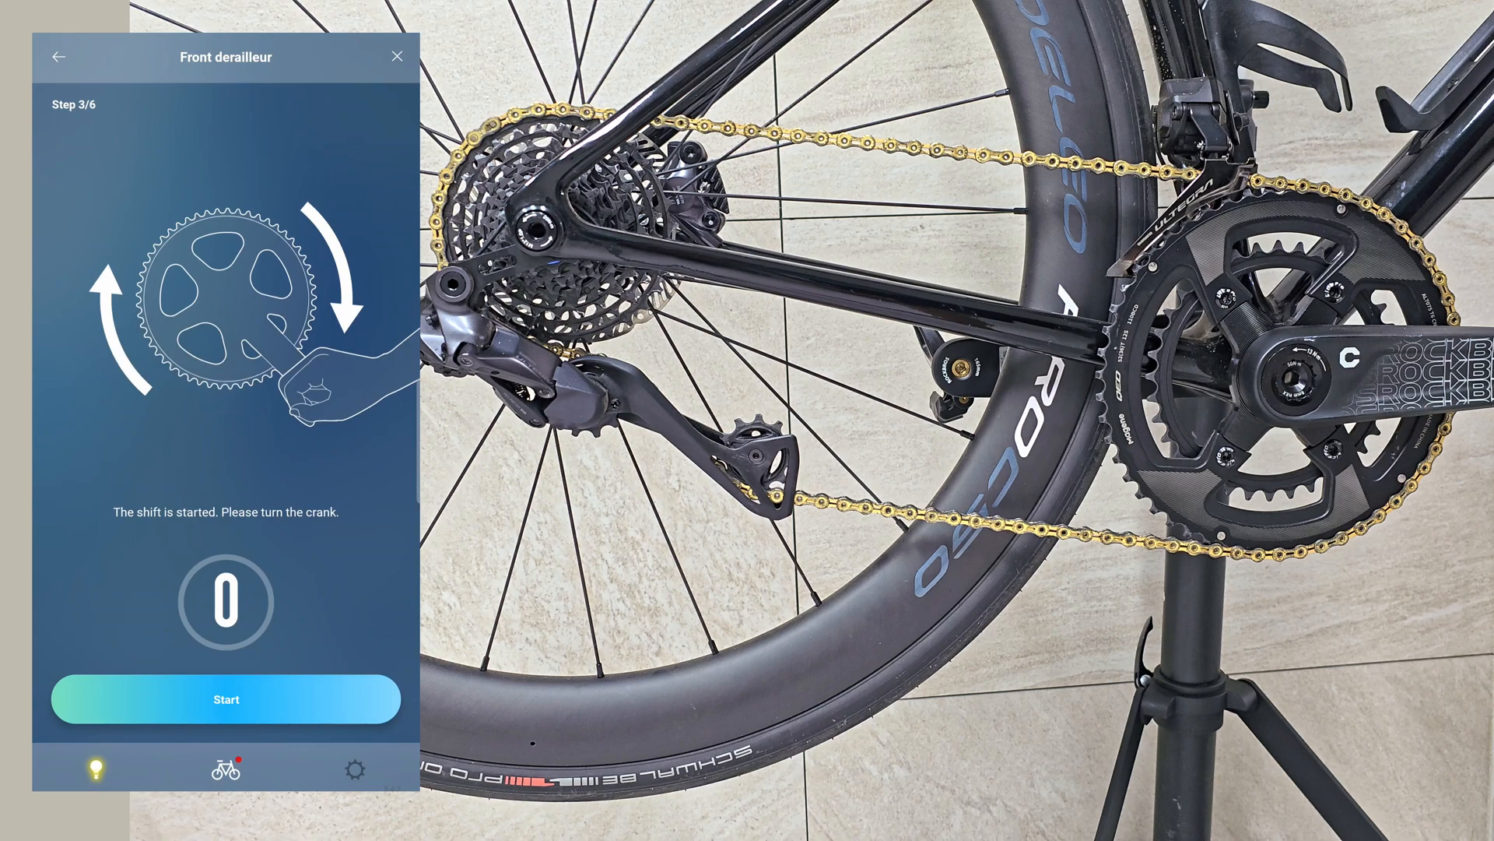
{"action": "left_click", "coordinate": [225, 699]}
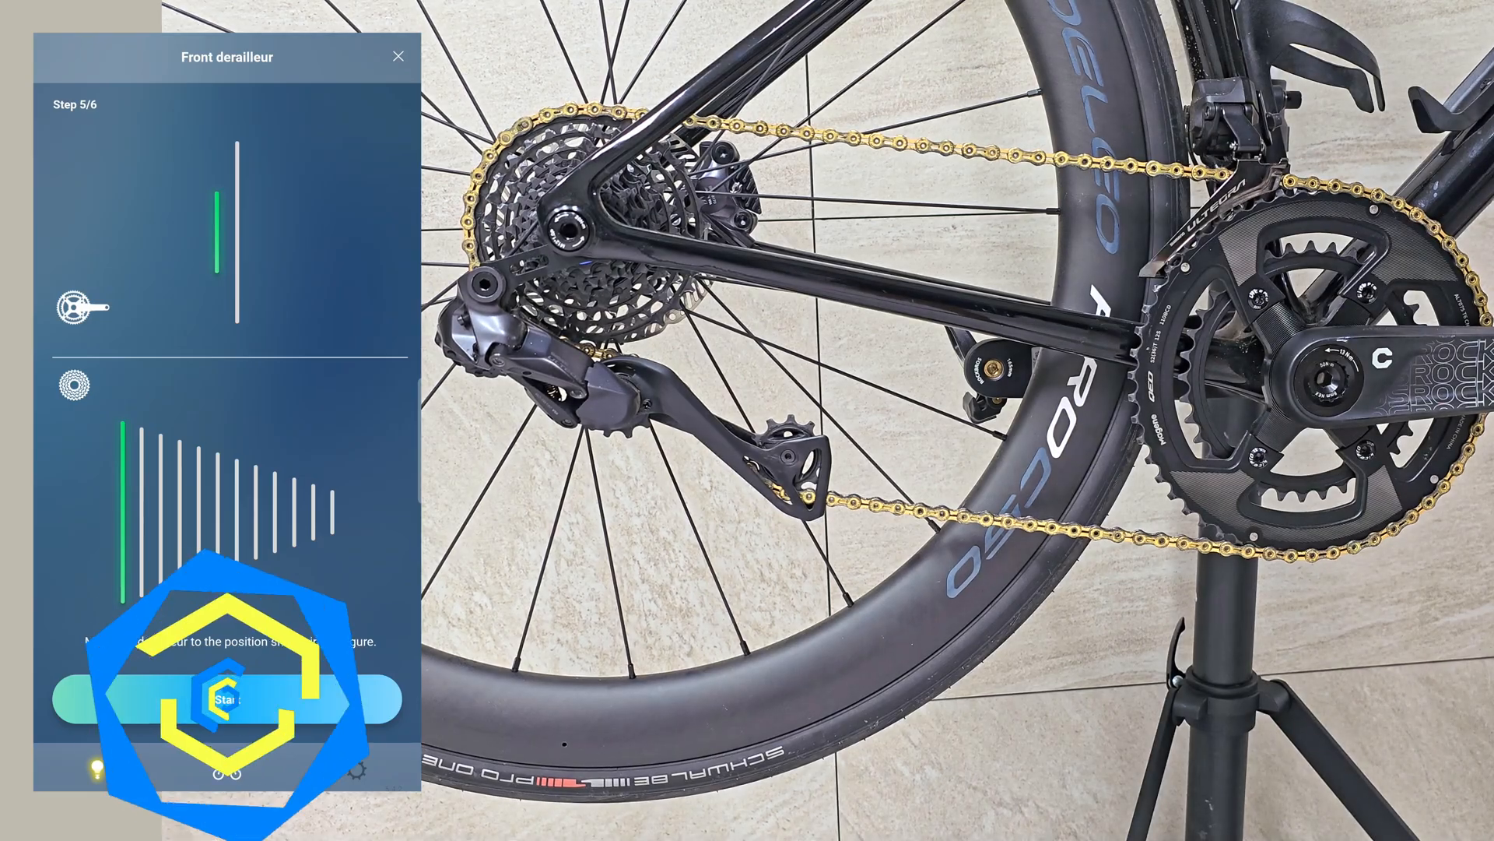
{"action": "left_click", "coordinate": [226, 699]}
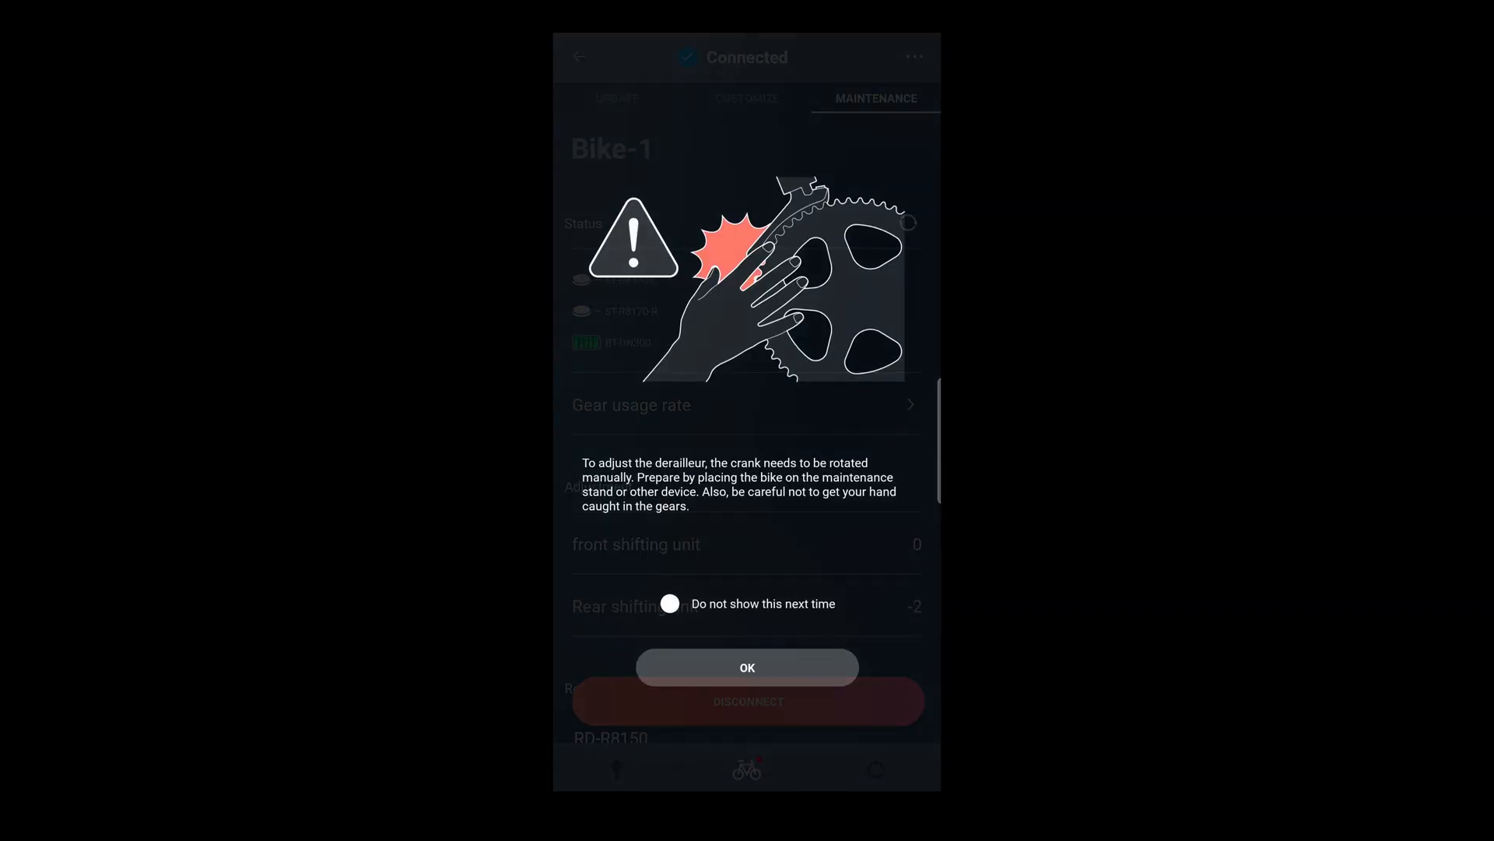
Acknowledge the crank warning and shift the rear derailleur from 12 to 7, to 1, and back to 12 at adjustment -2.
{"action": "left_click", "coordinate": [671, 604]}
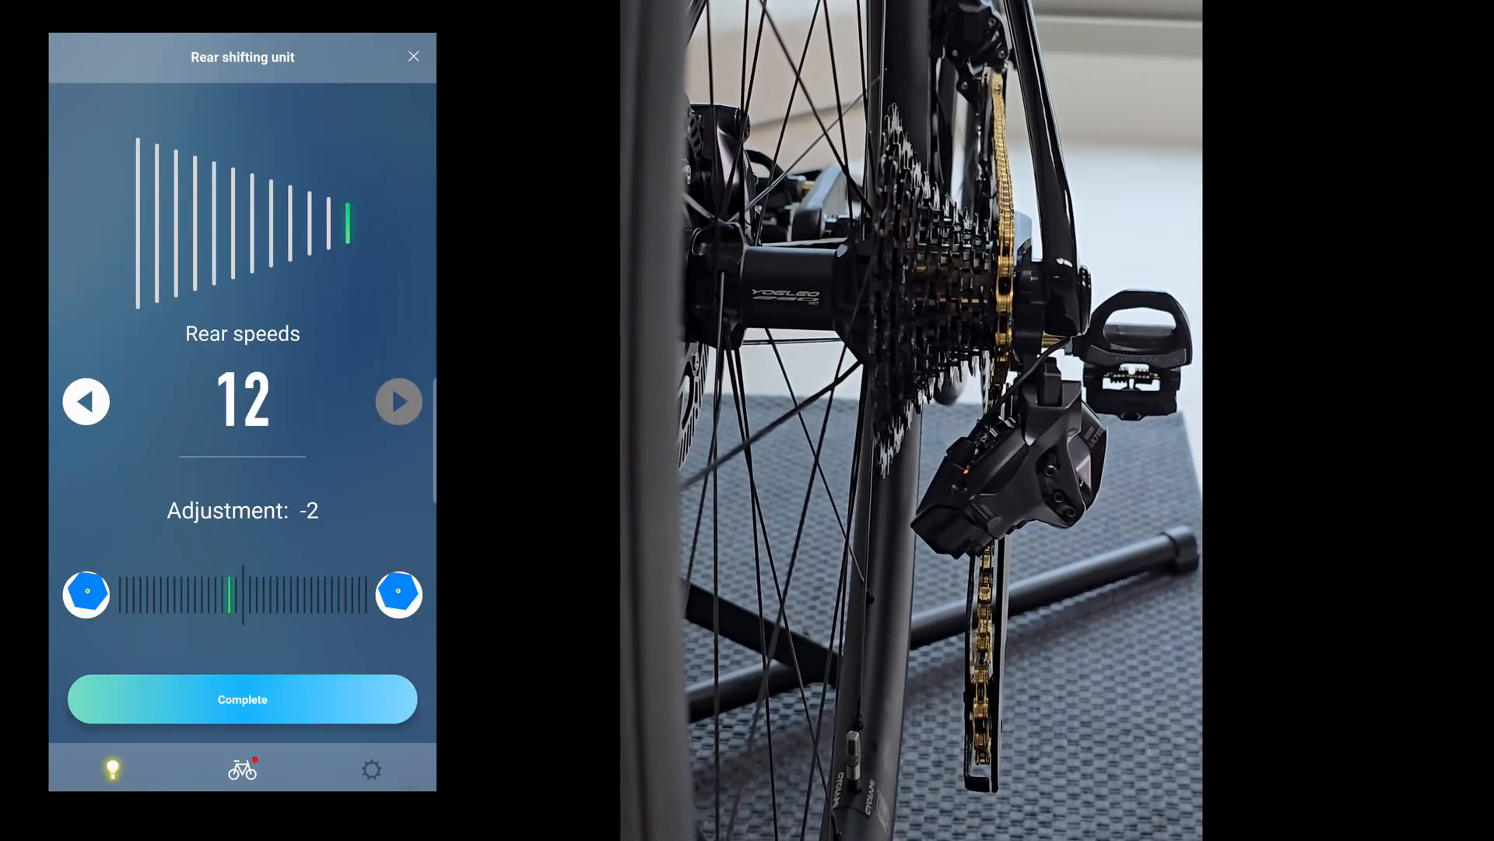
{"action": "left_click", "coordinate": [85, 401]}
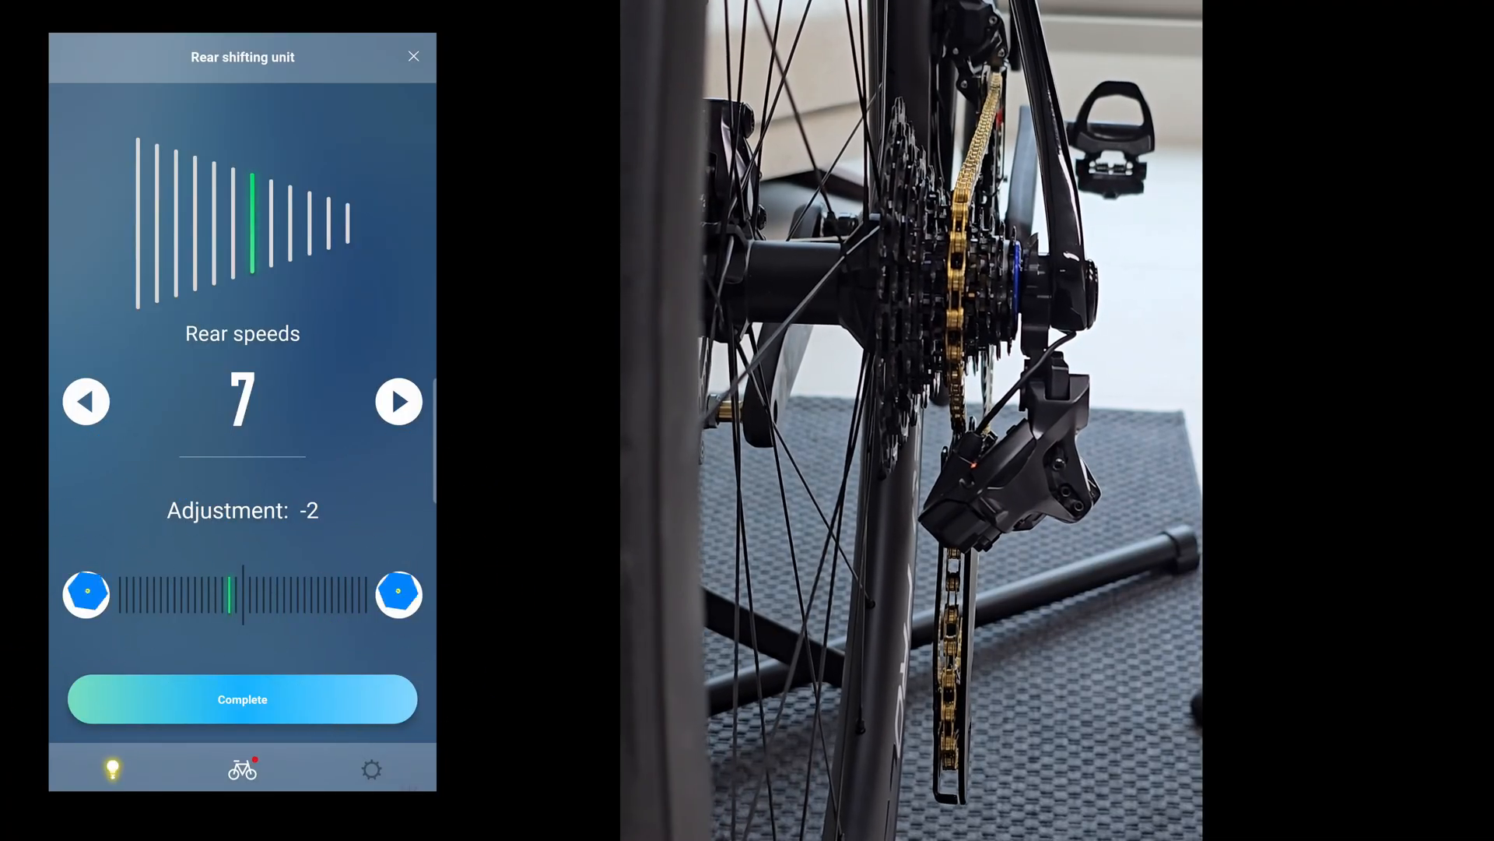
{"action": "left_click", "coordinate": [85, 401]}
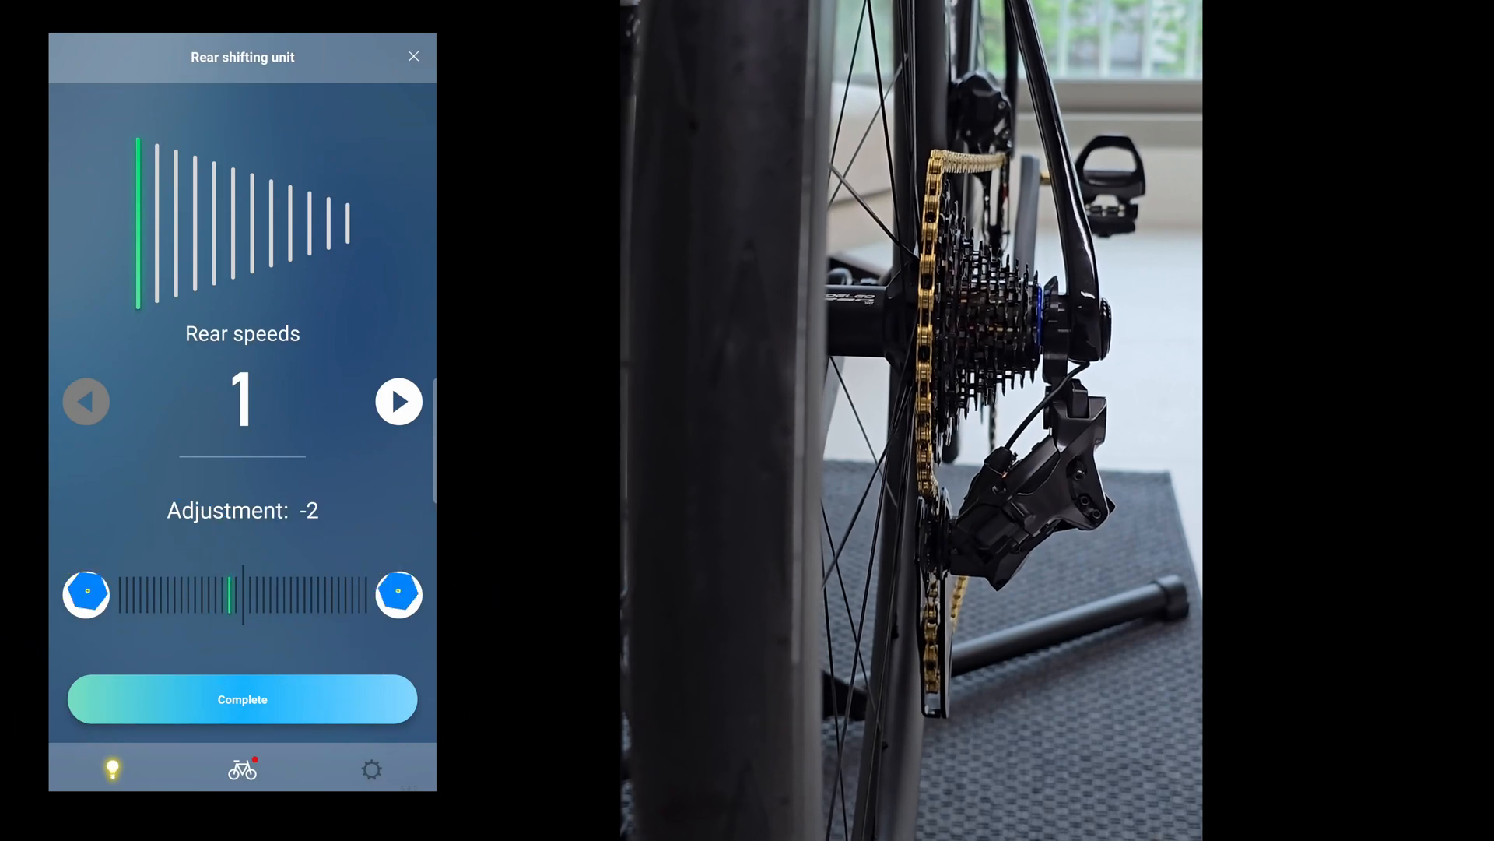
{"action": "left_click", "coordinate": [398, 402]}
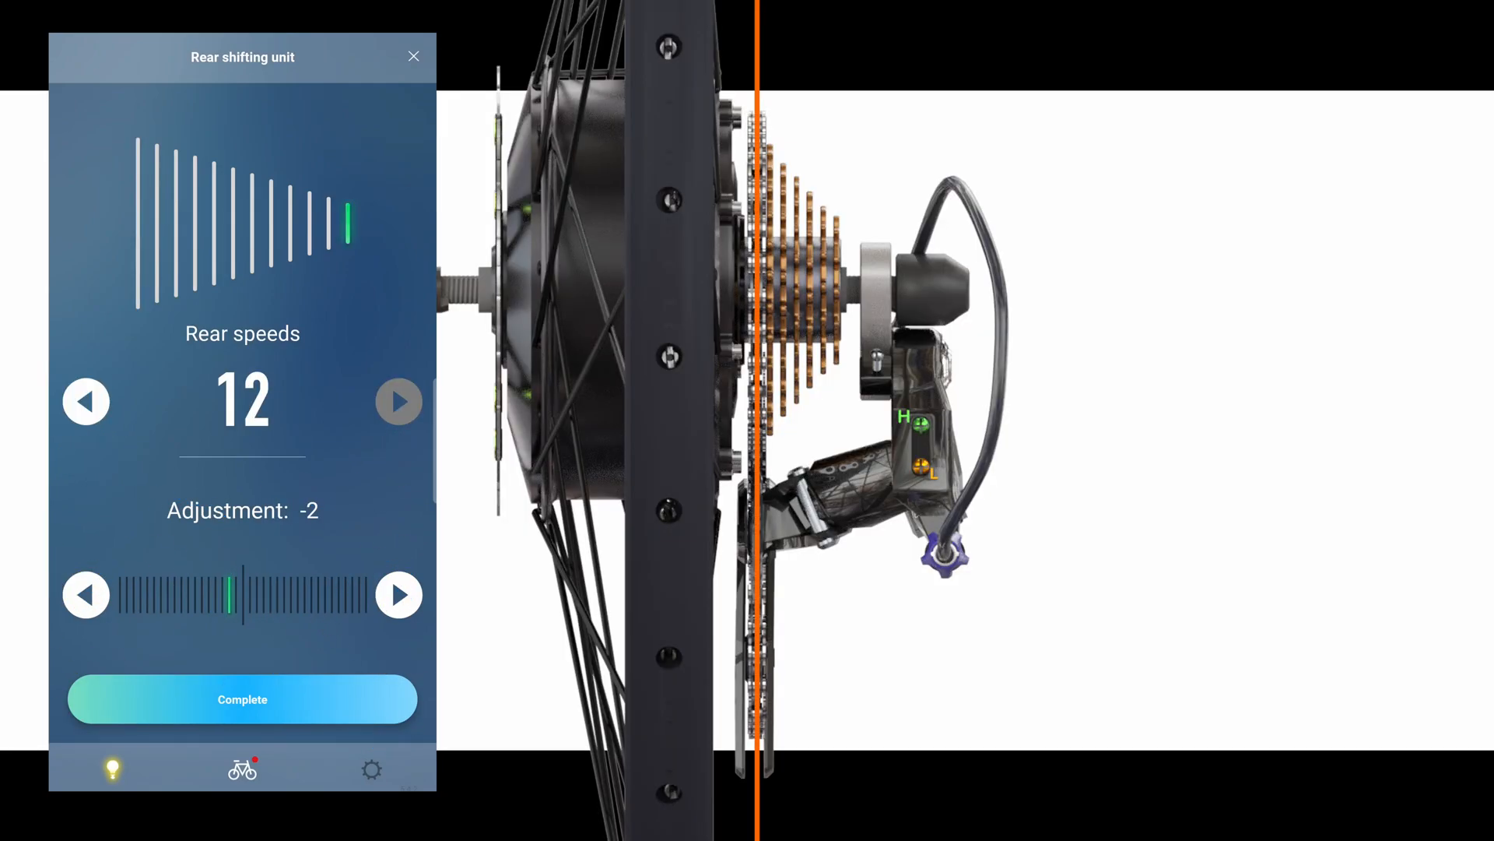